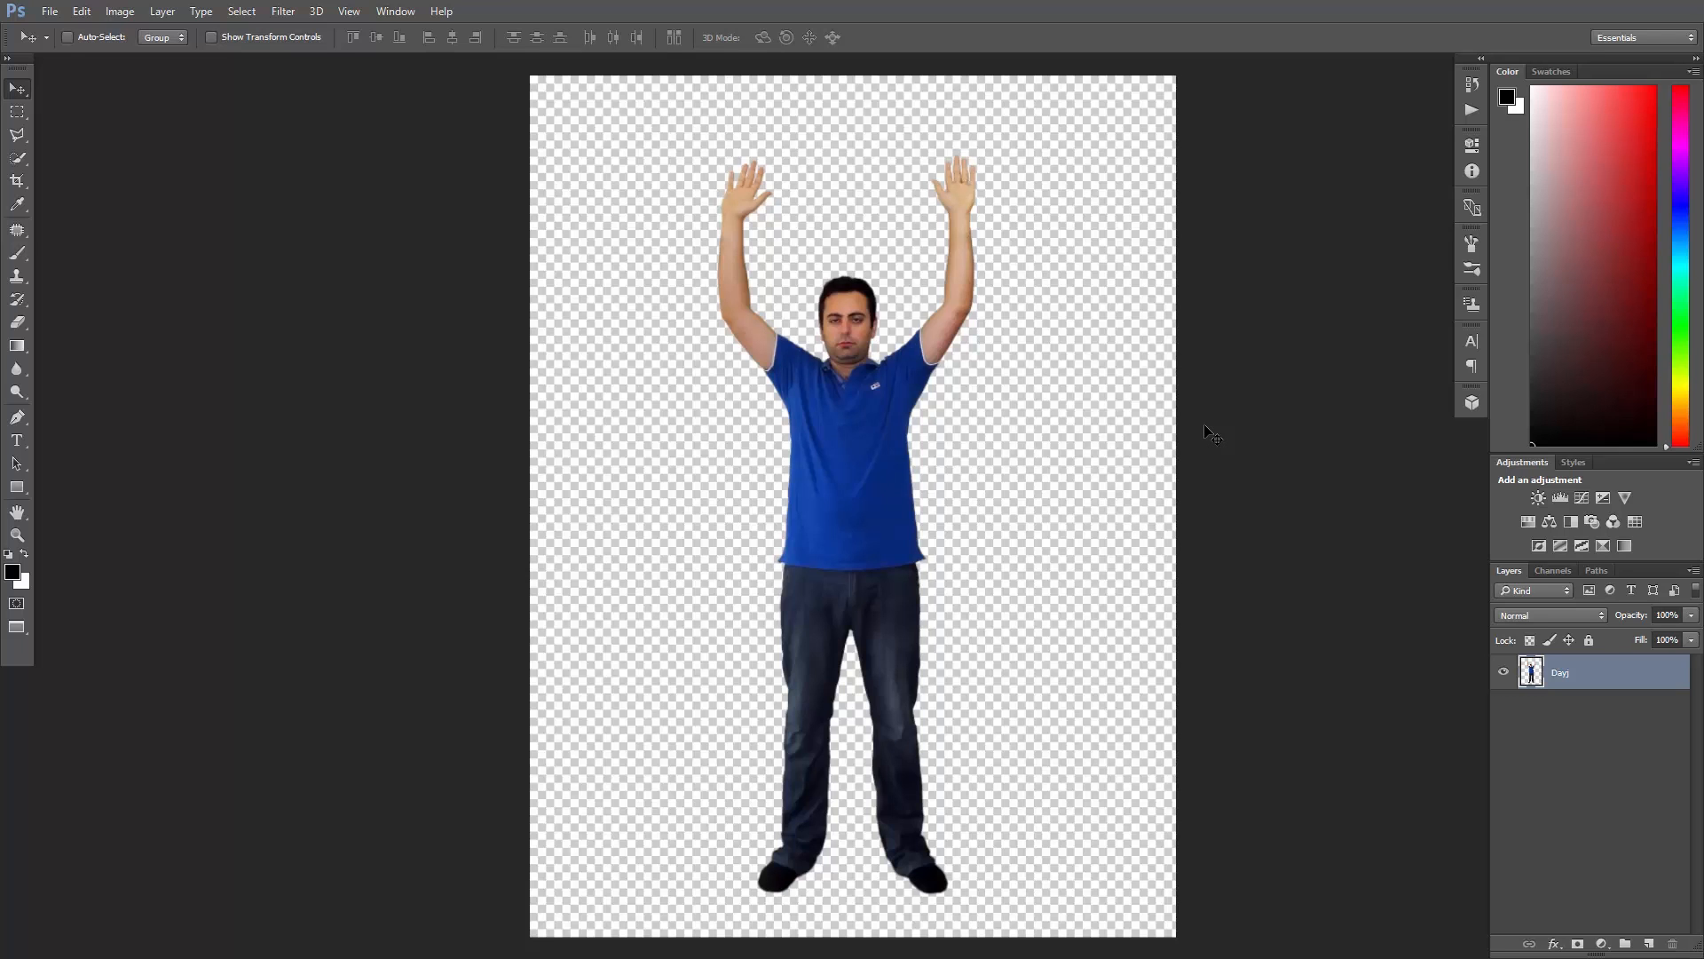
mouse_move(1237, 458)
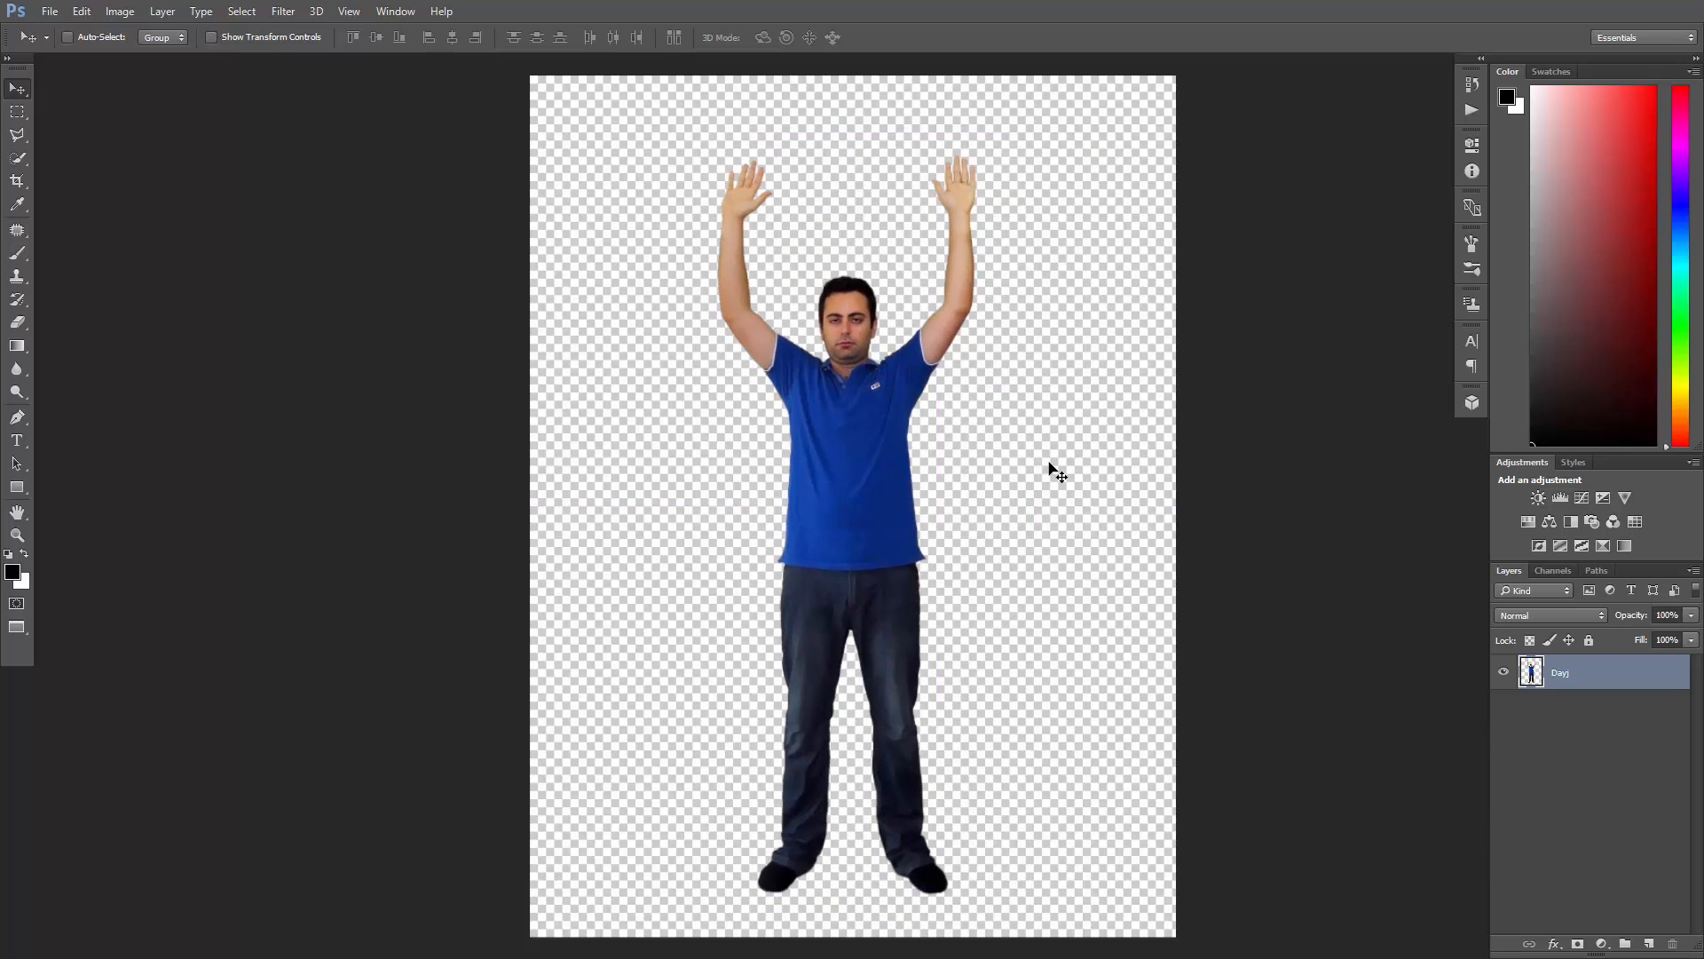
Convert the man's cut-out layer into a smart object from the layer menu.
right_click(1559, 672)
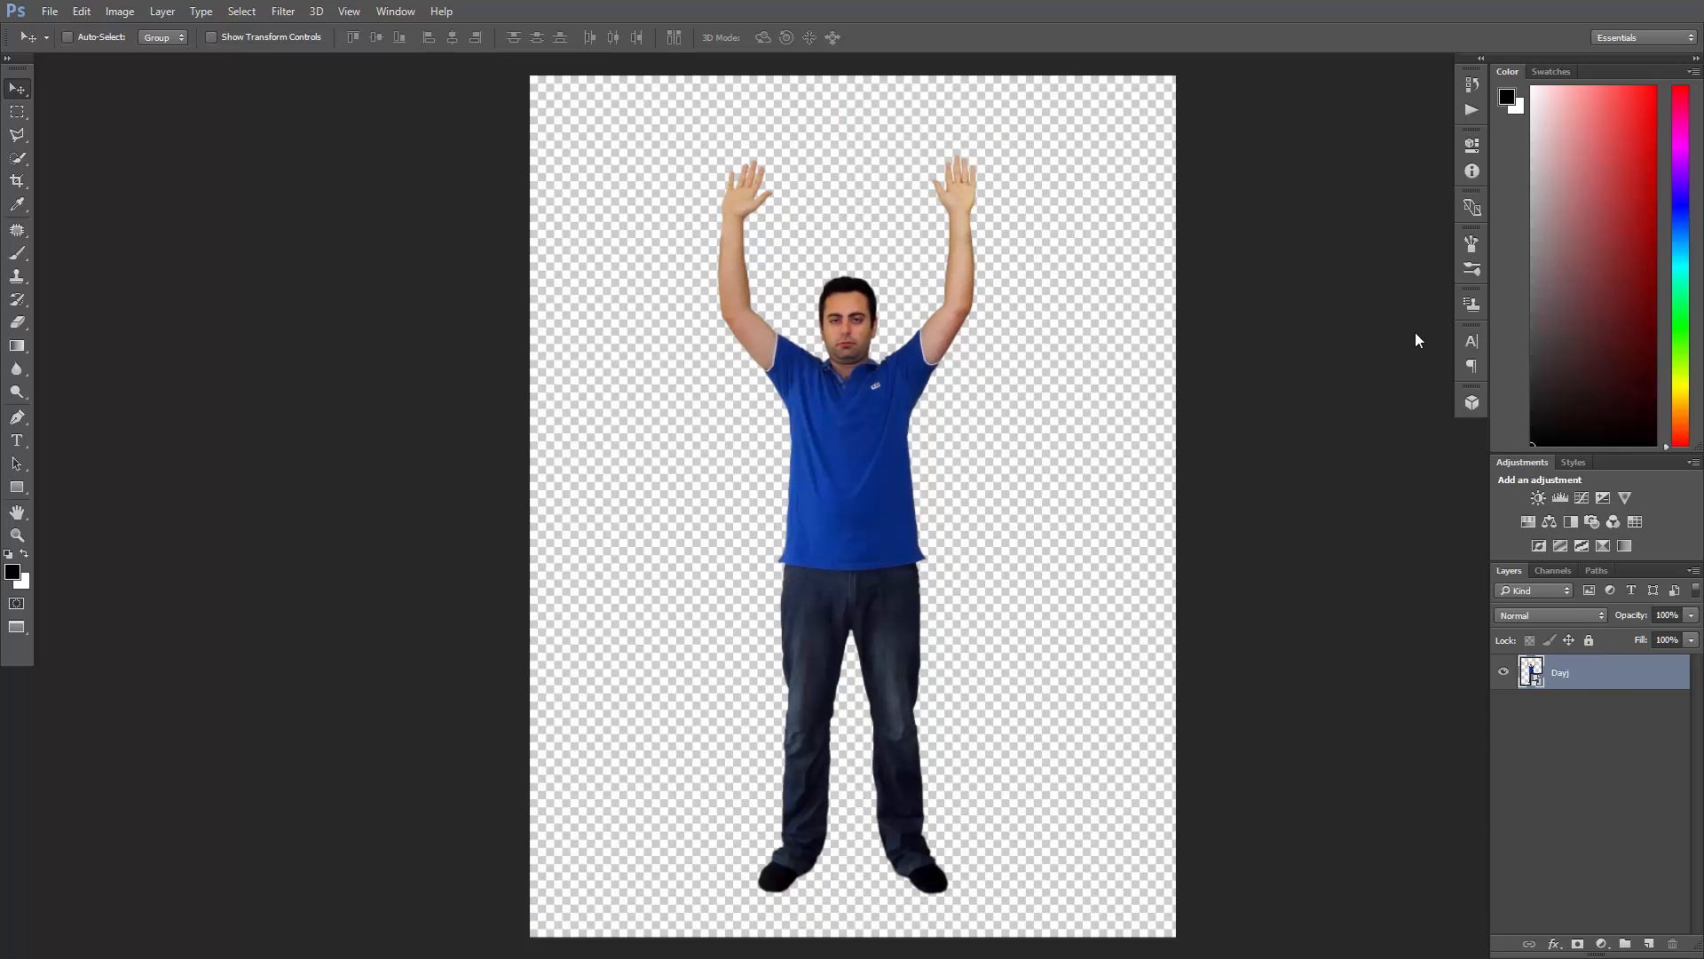
Start Puppet Warp with 0 px expansion and More Points density, hiding the mesh.
click(81, 11)
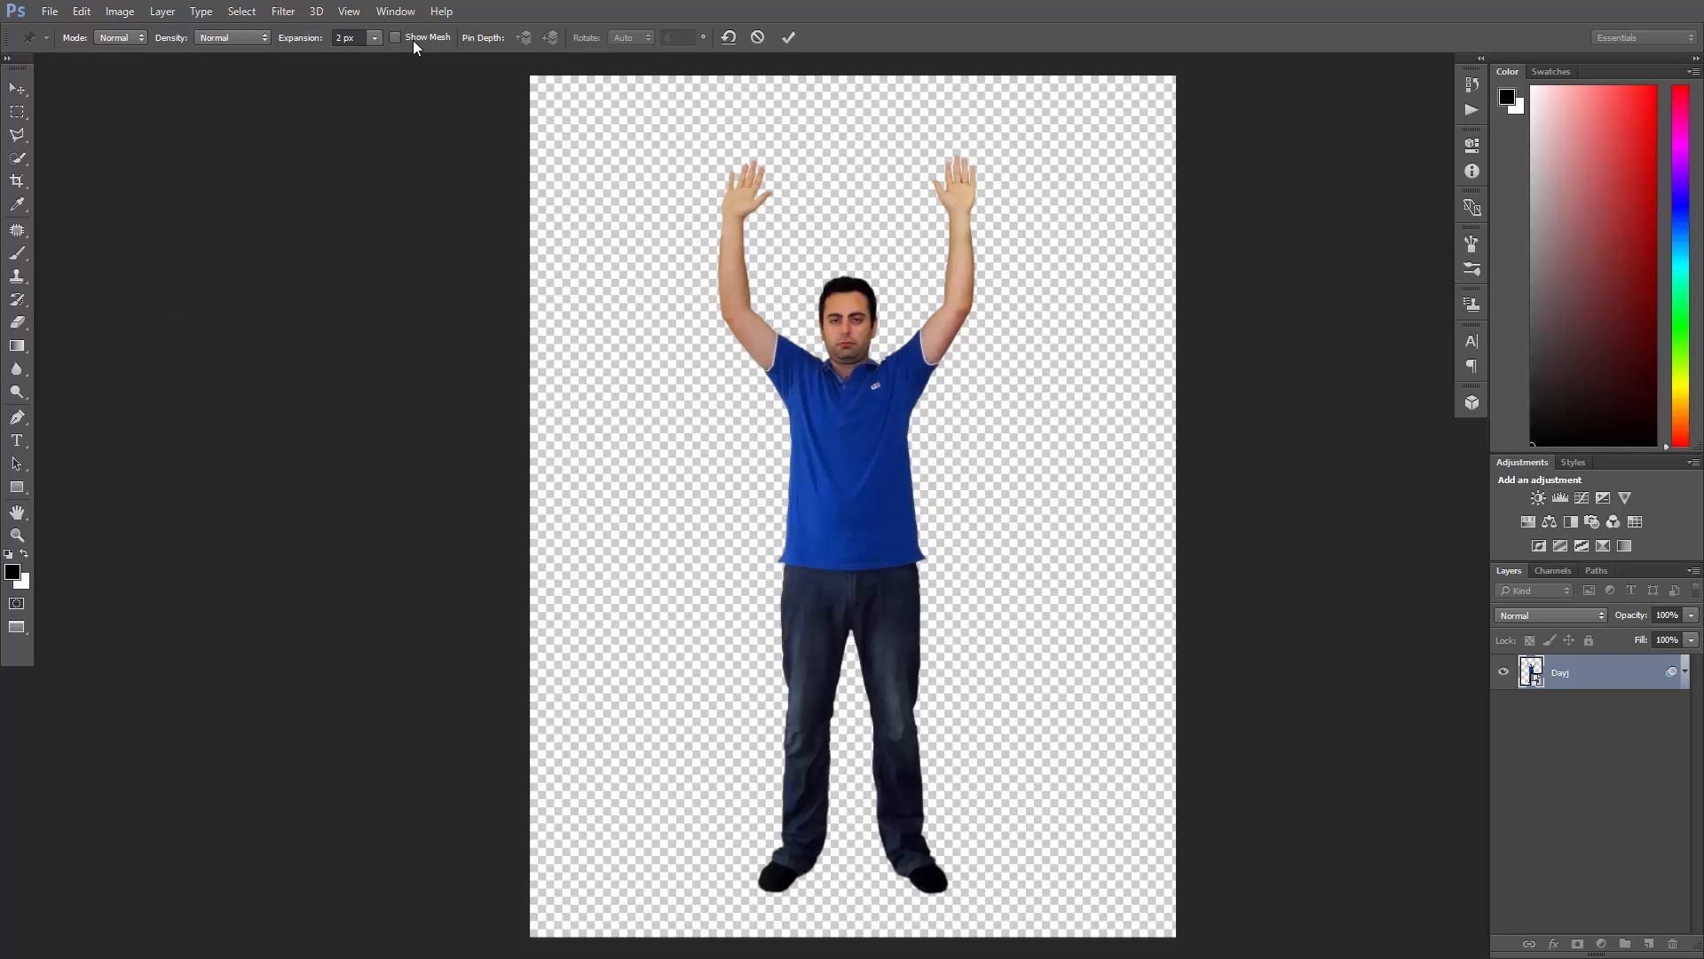
click(396, 37)
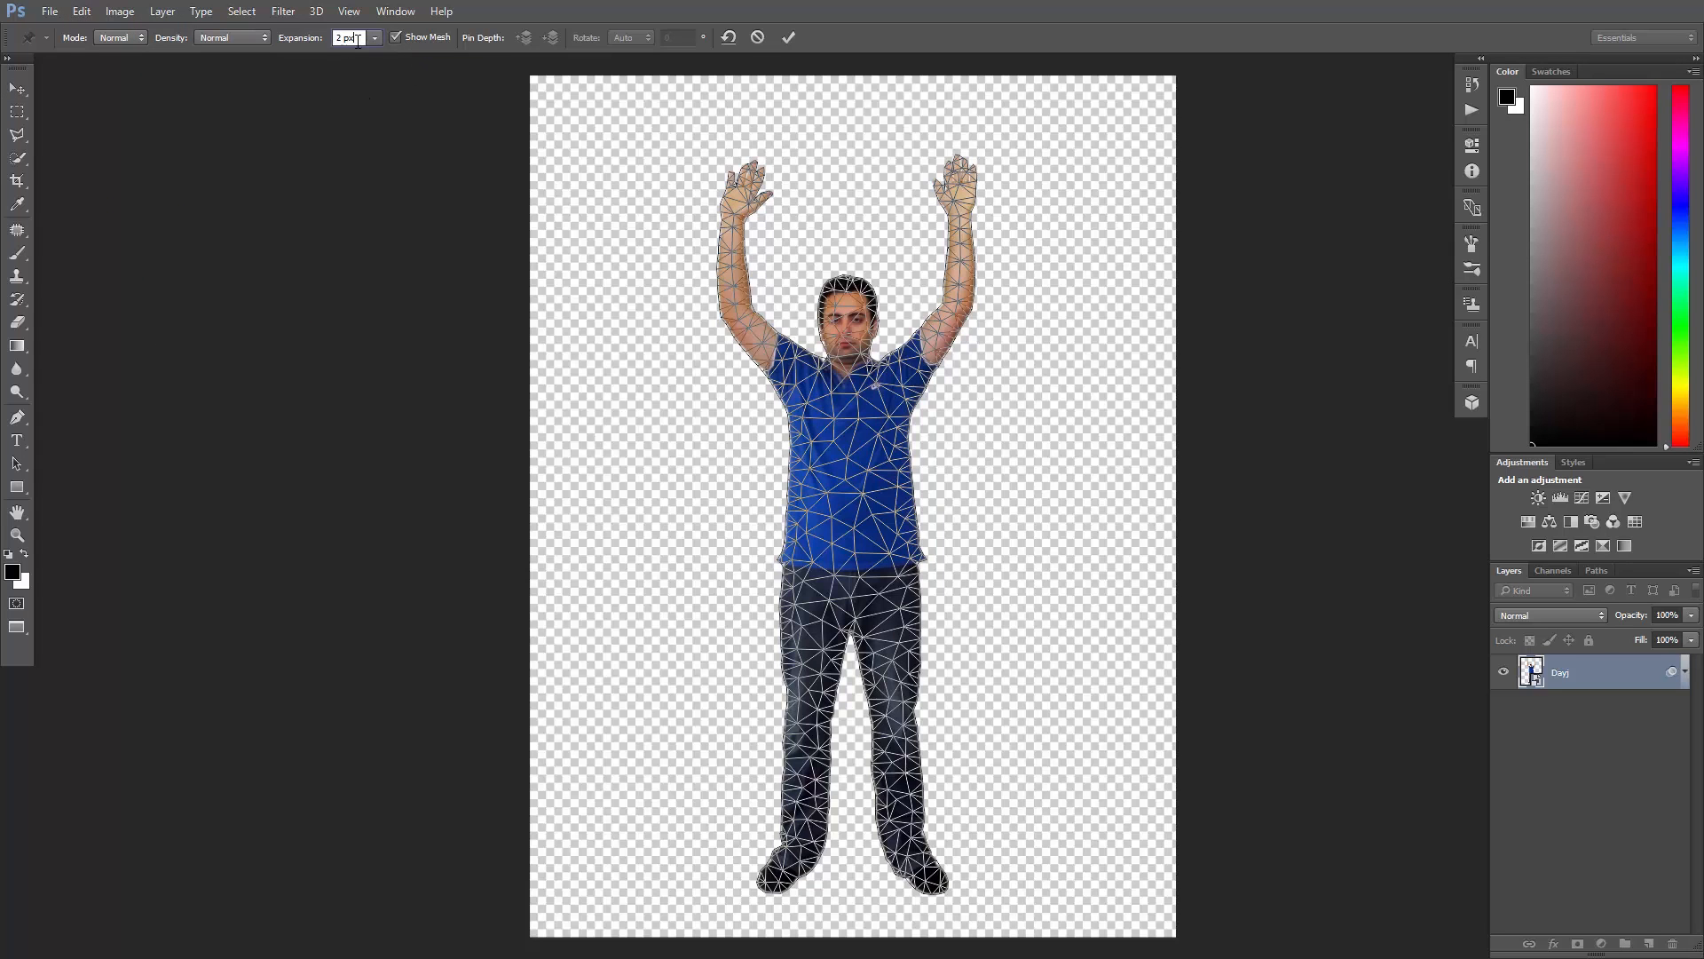
text(0 px)
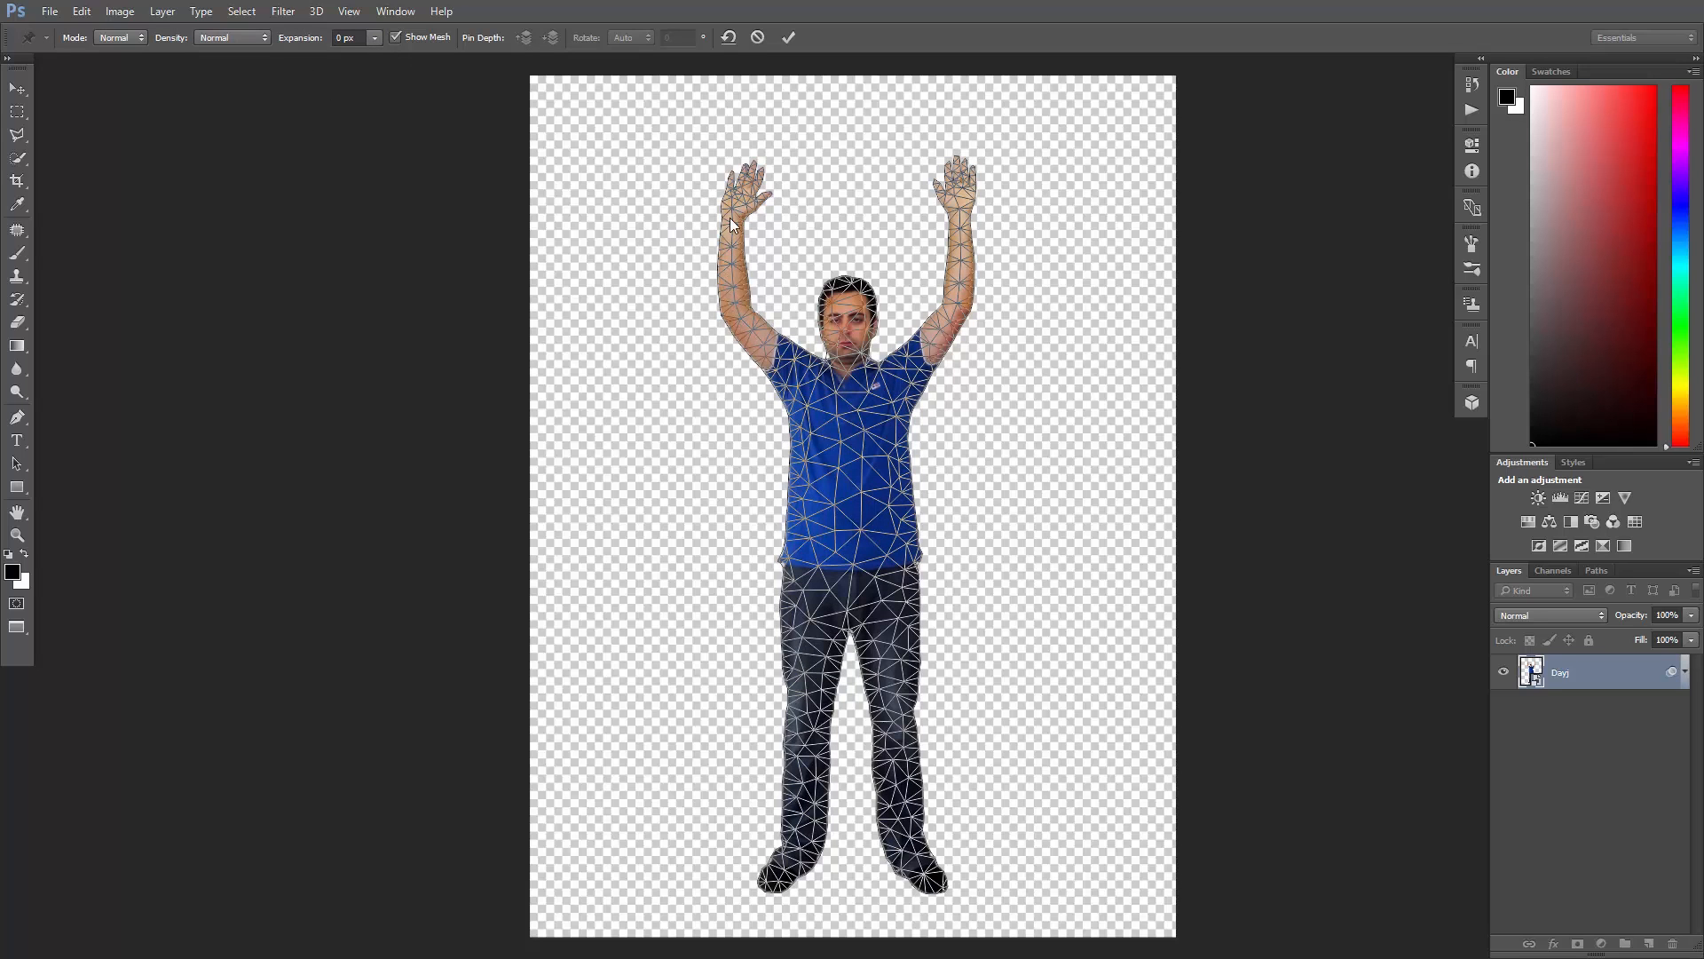
mouse_move(791, 509)
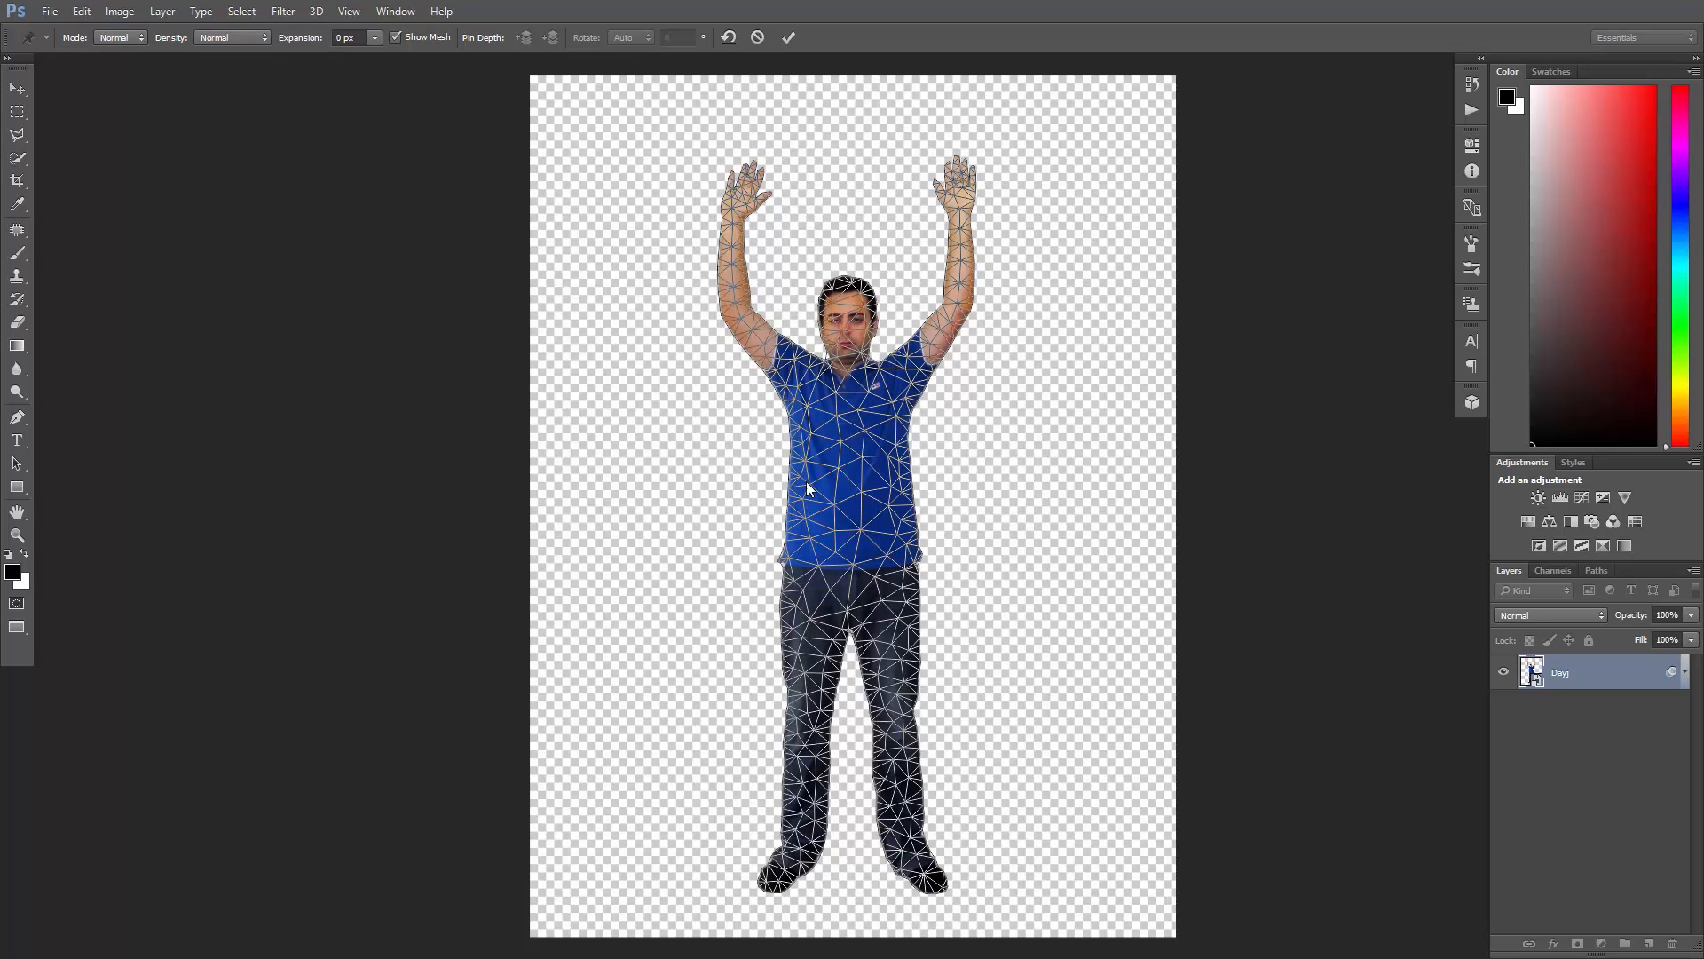
mouse_move(184, 45)
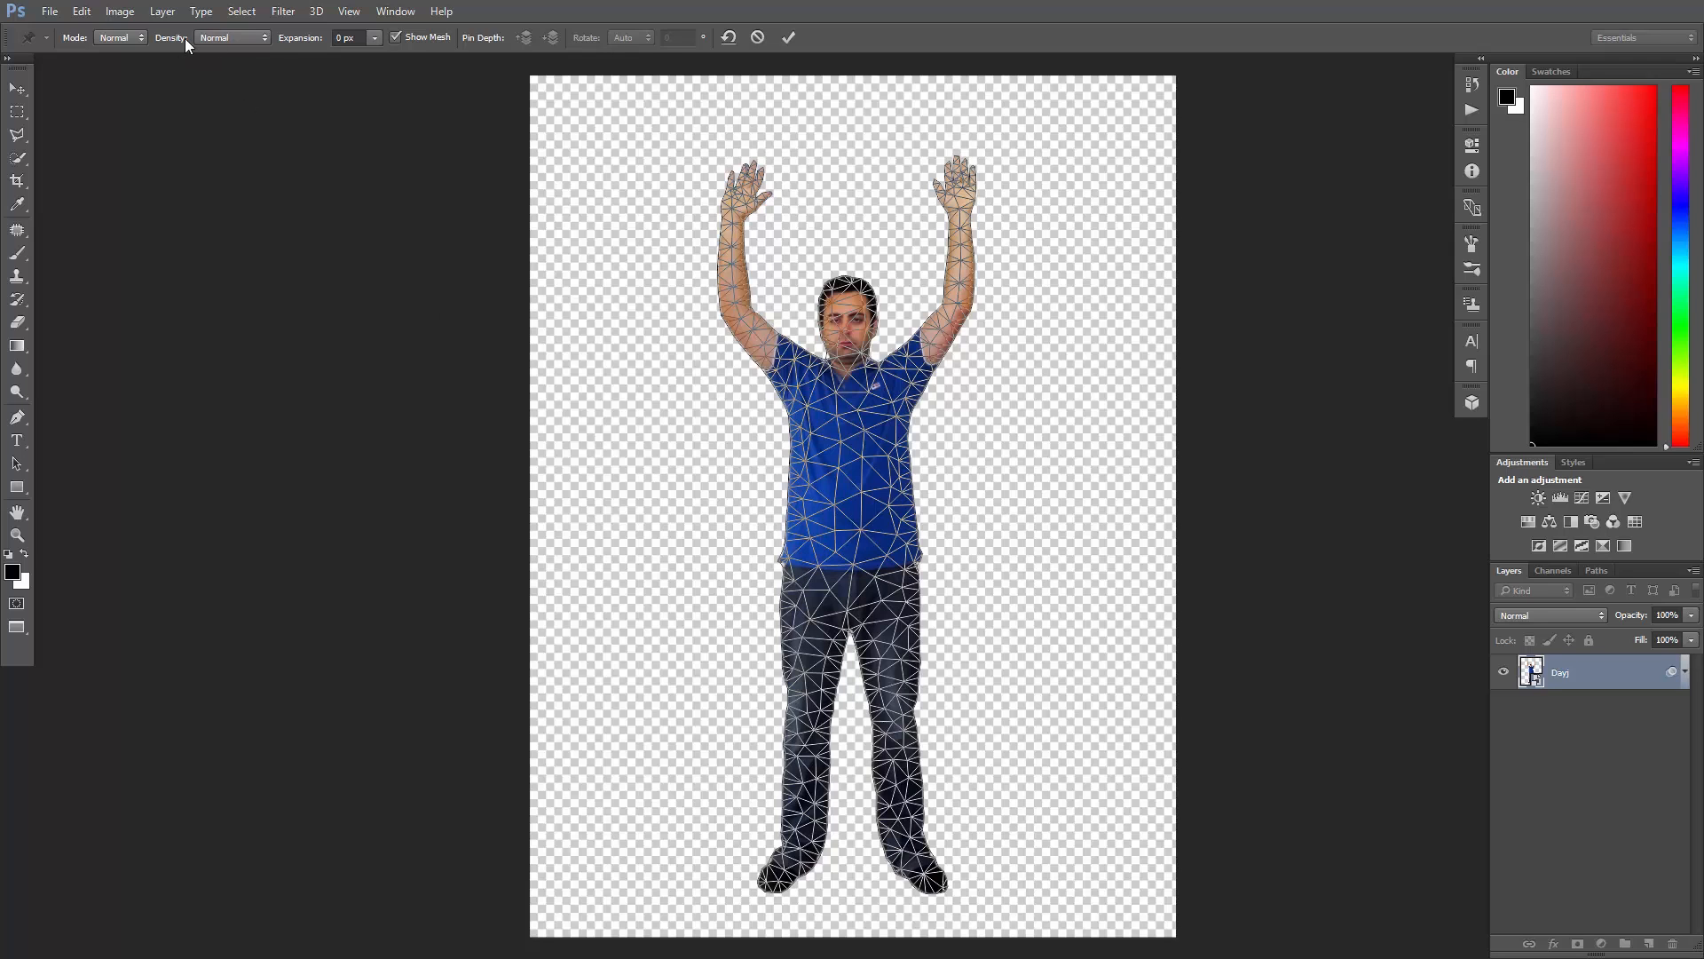
click(229, 38)
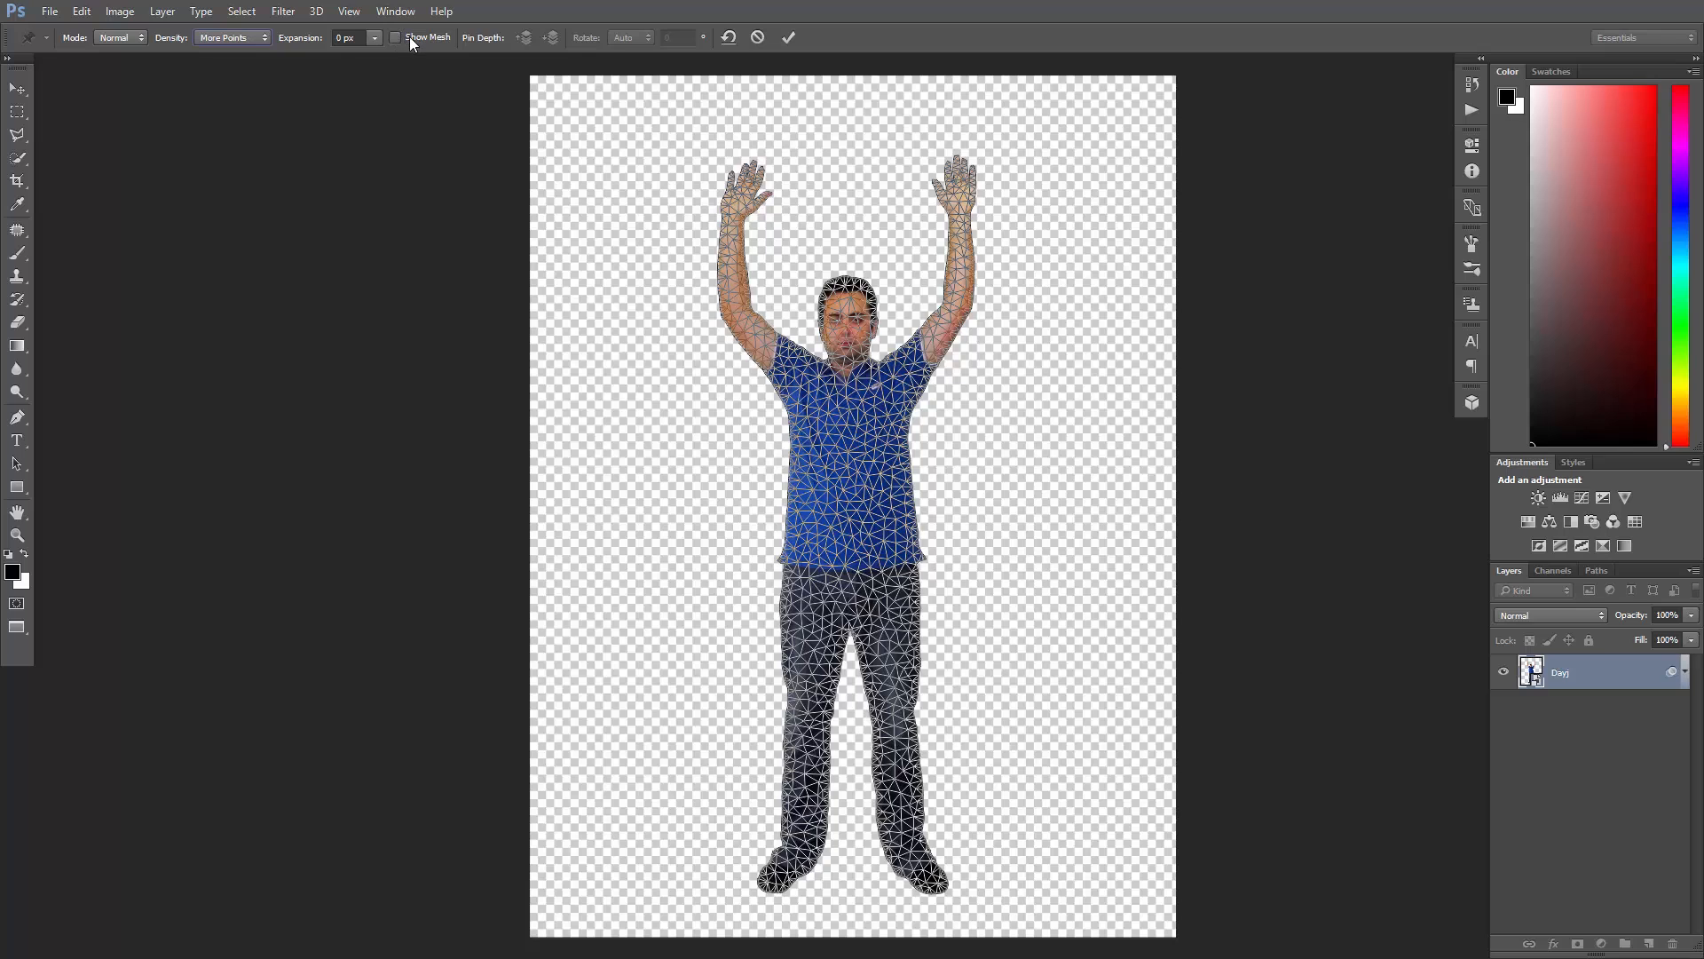
click(395, 38)
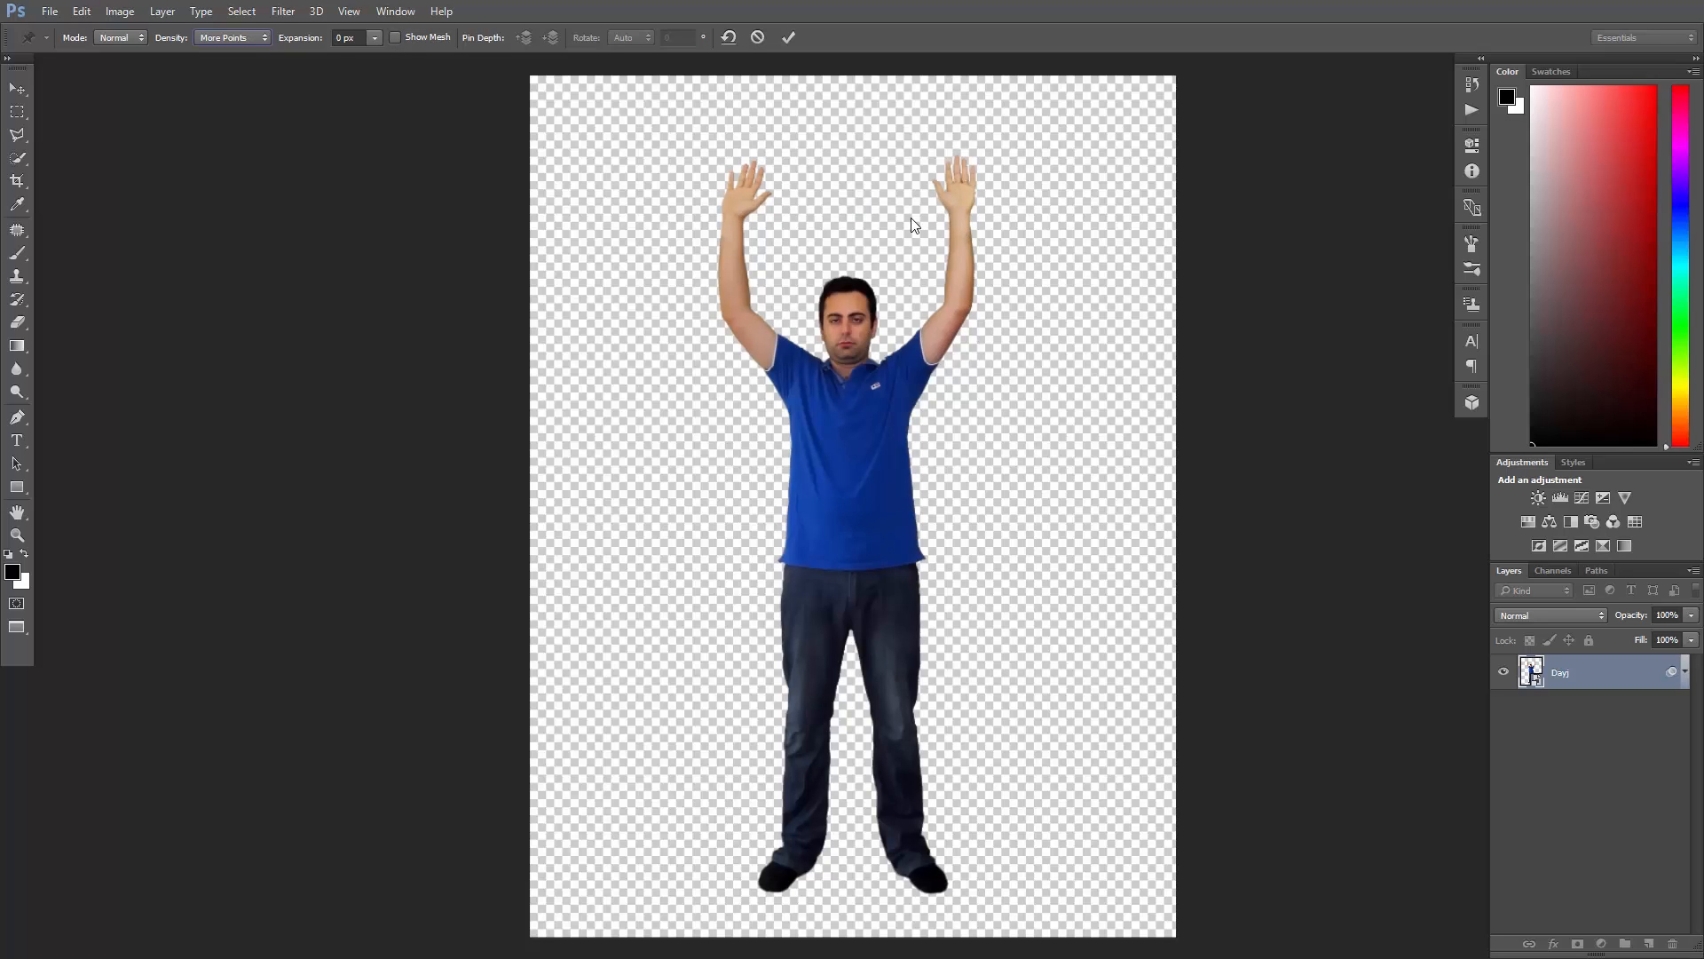
mouse_move(979, 219)
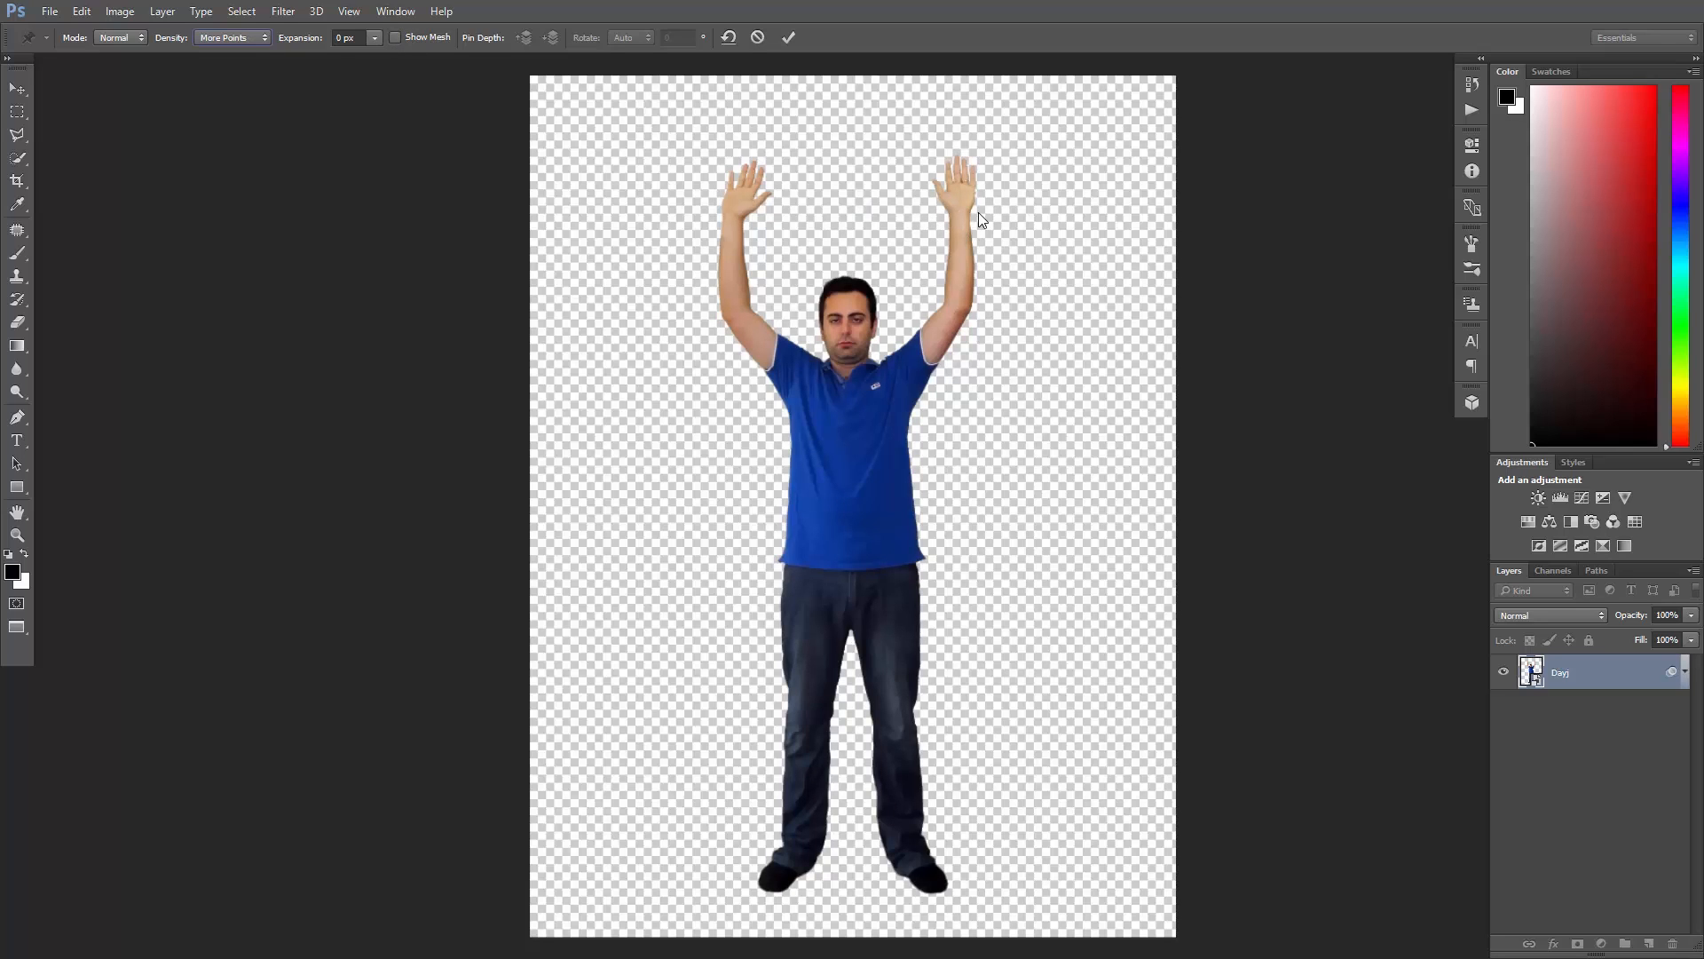
mouse_move(858, 193)
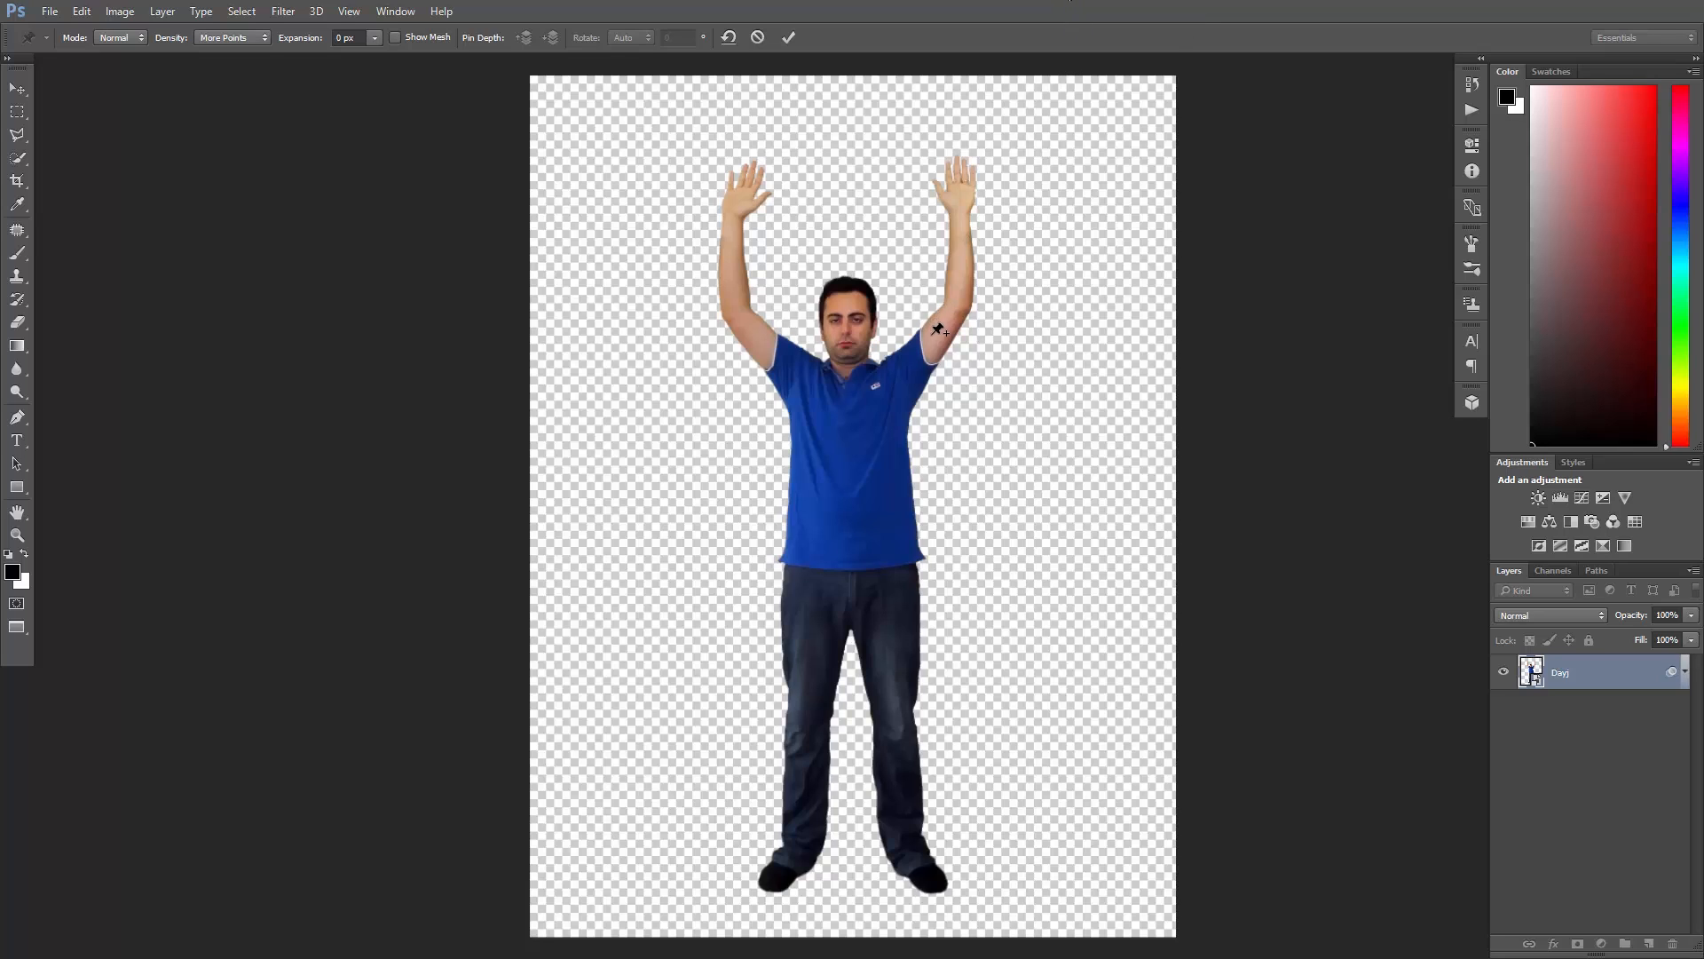
Pin the right upper arm and both corners of the shirt hem.
click(935, 331)
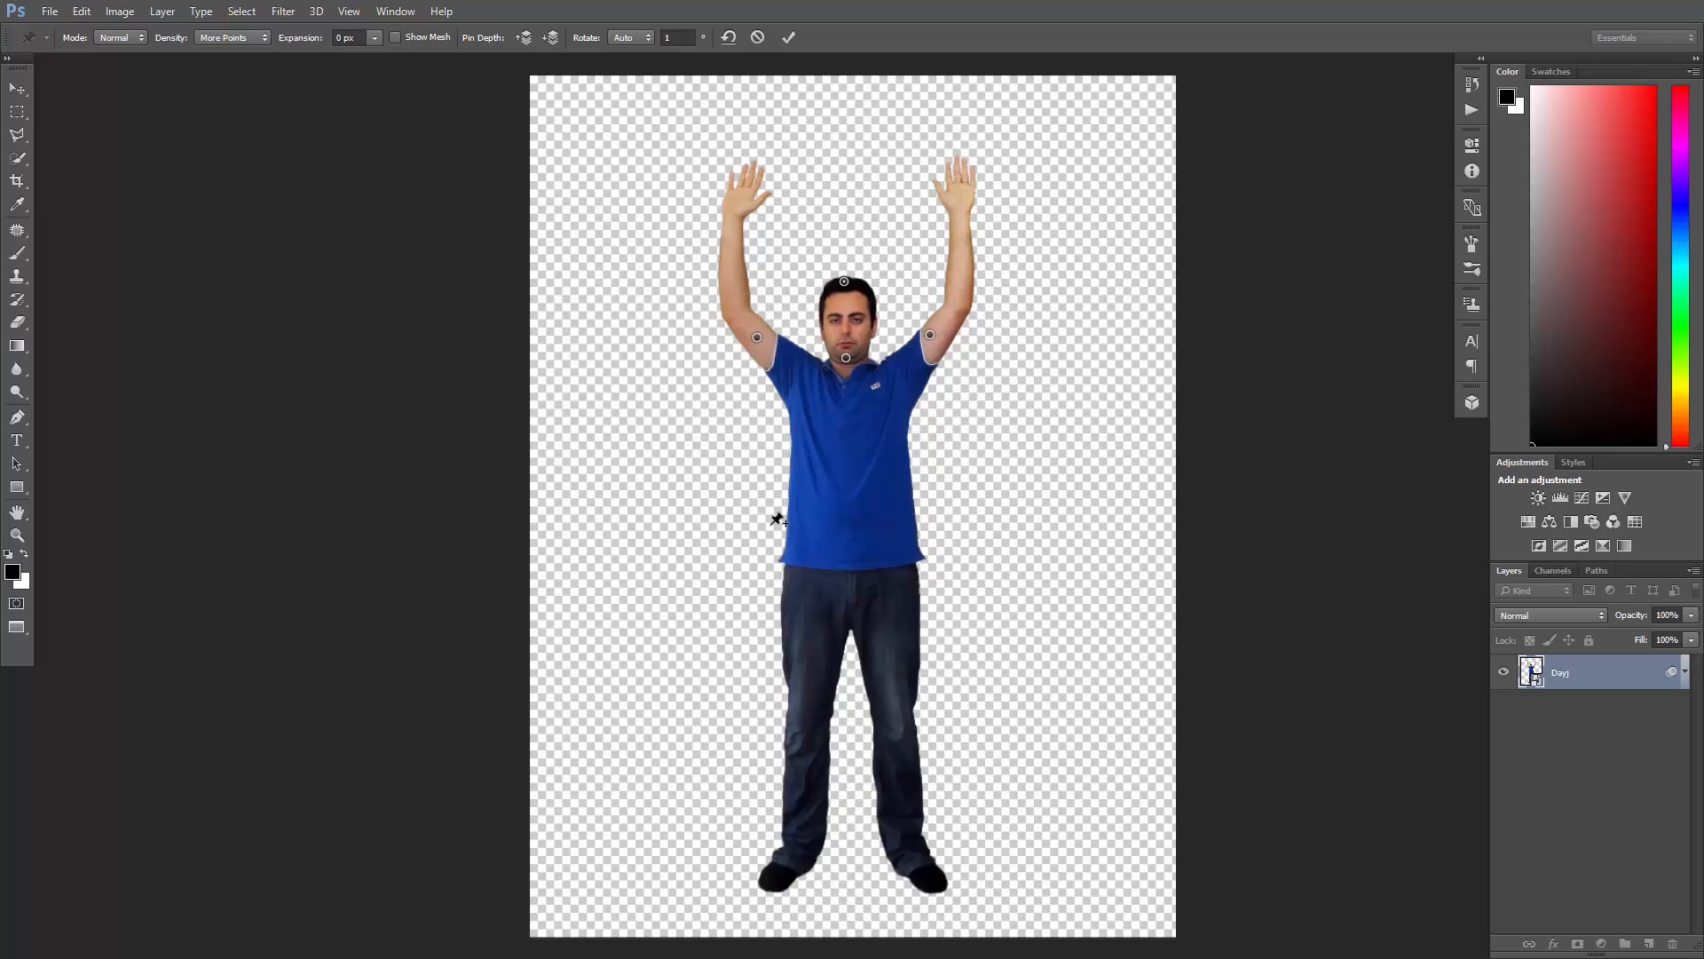
click(785, 555)
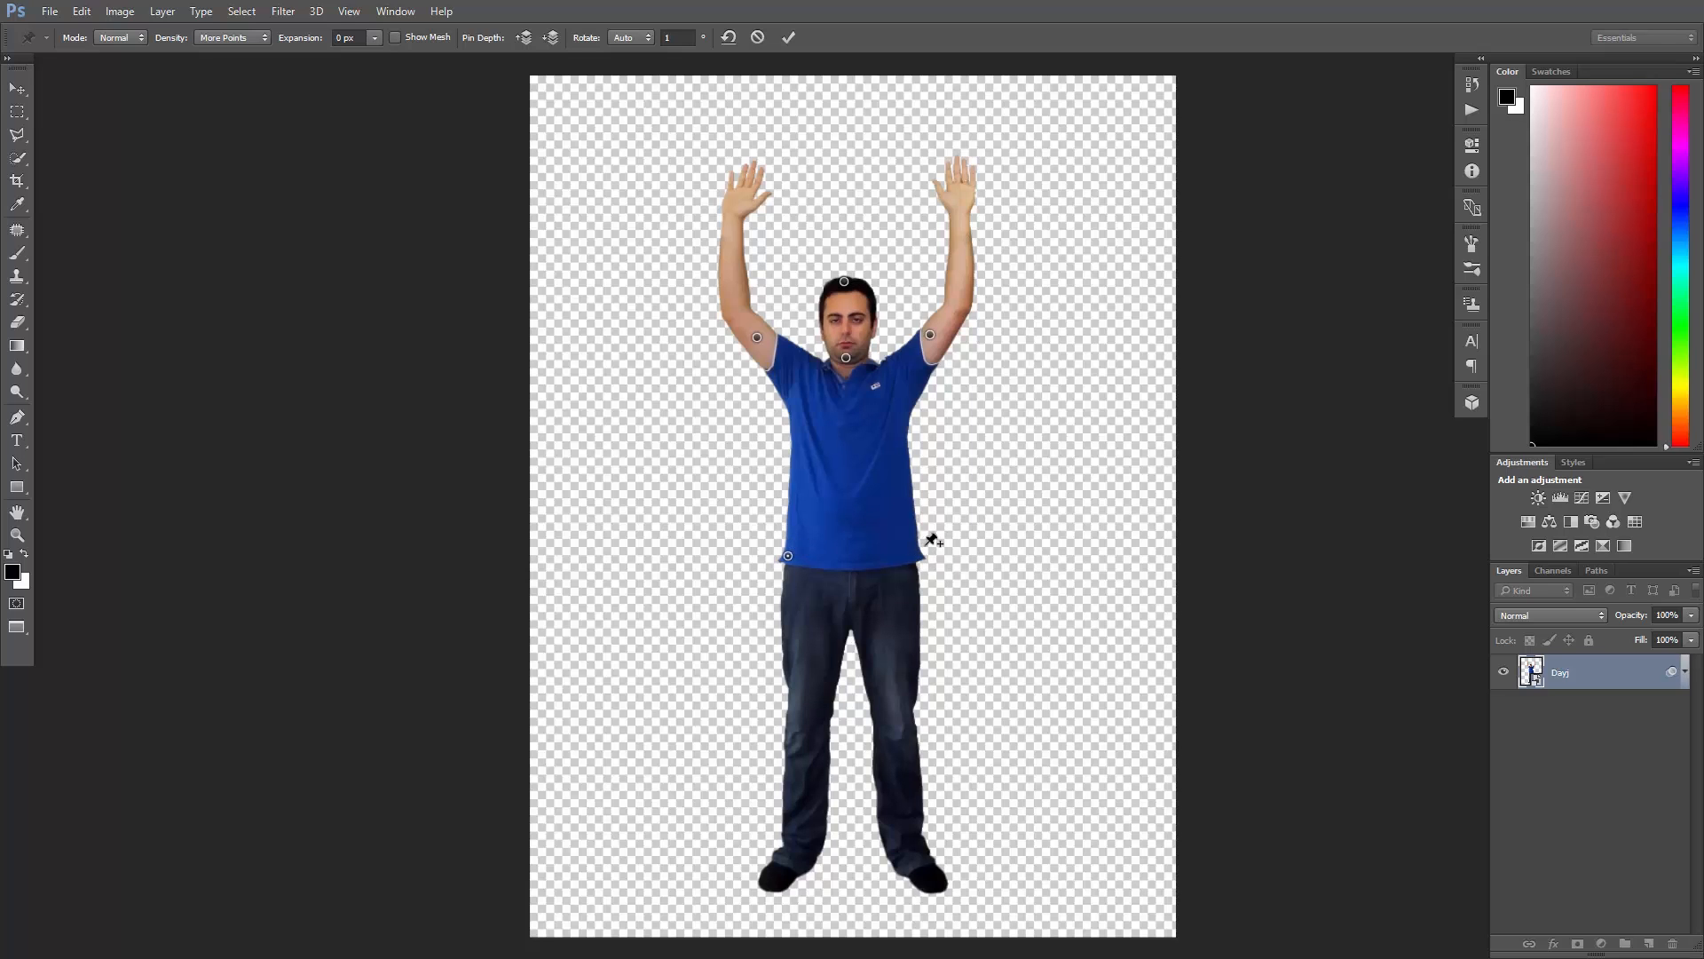
click(910, 554)
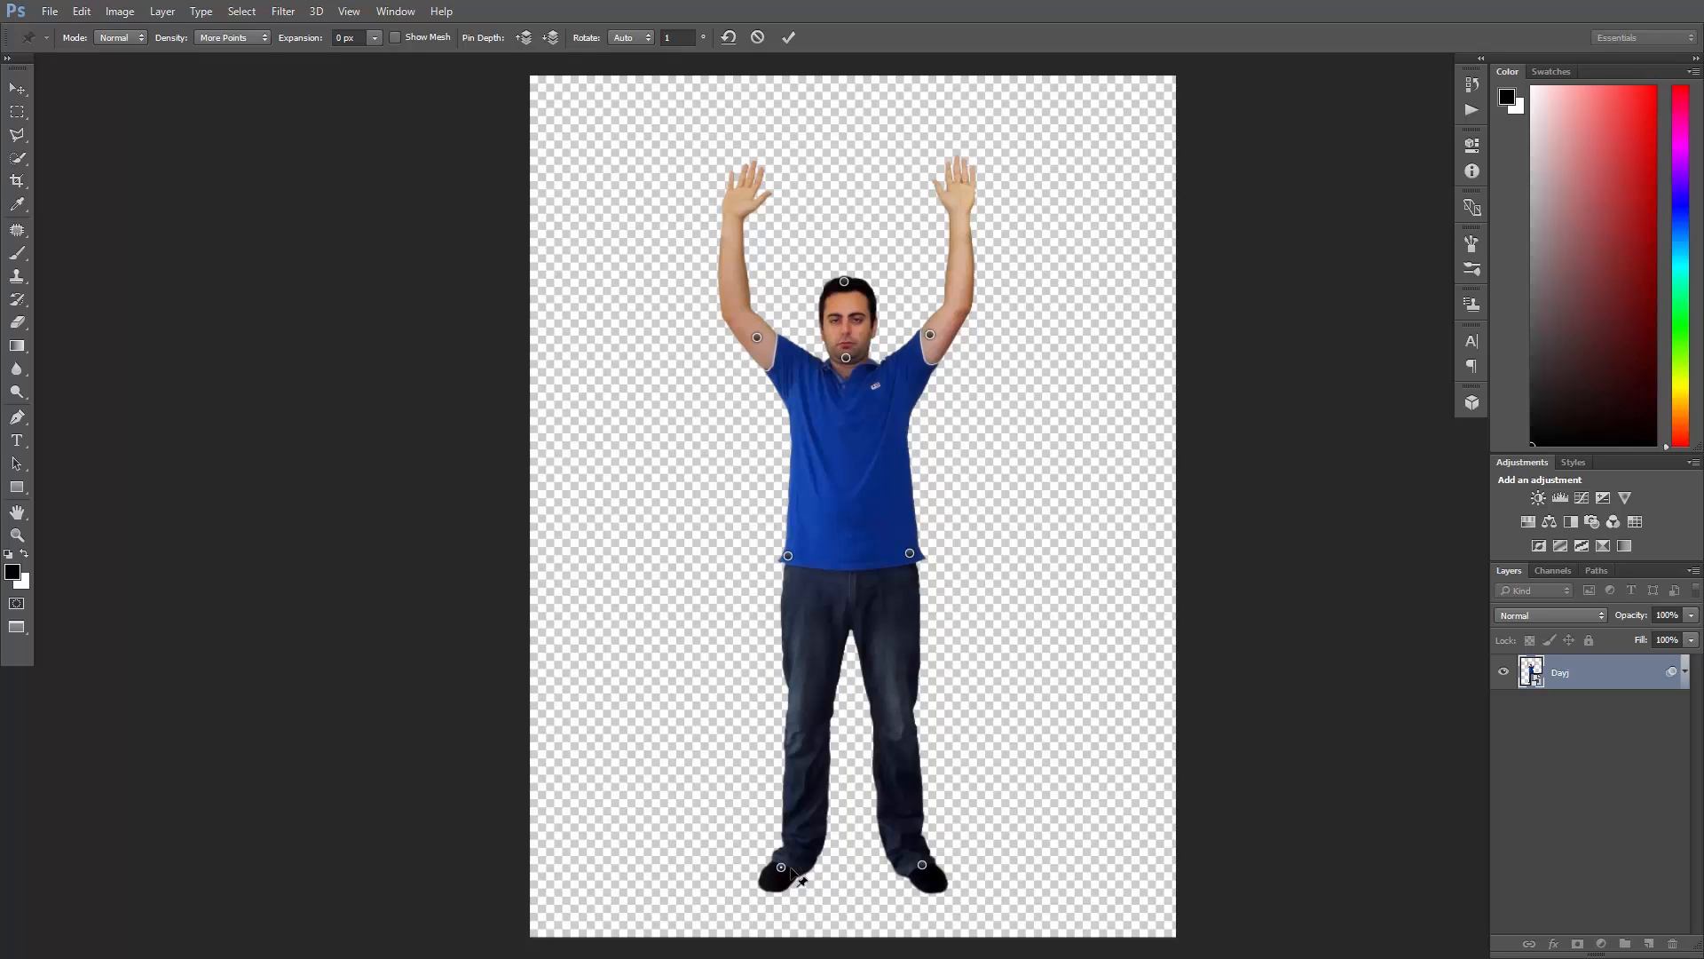
mouse_move(934, 339)
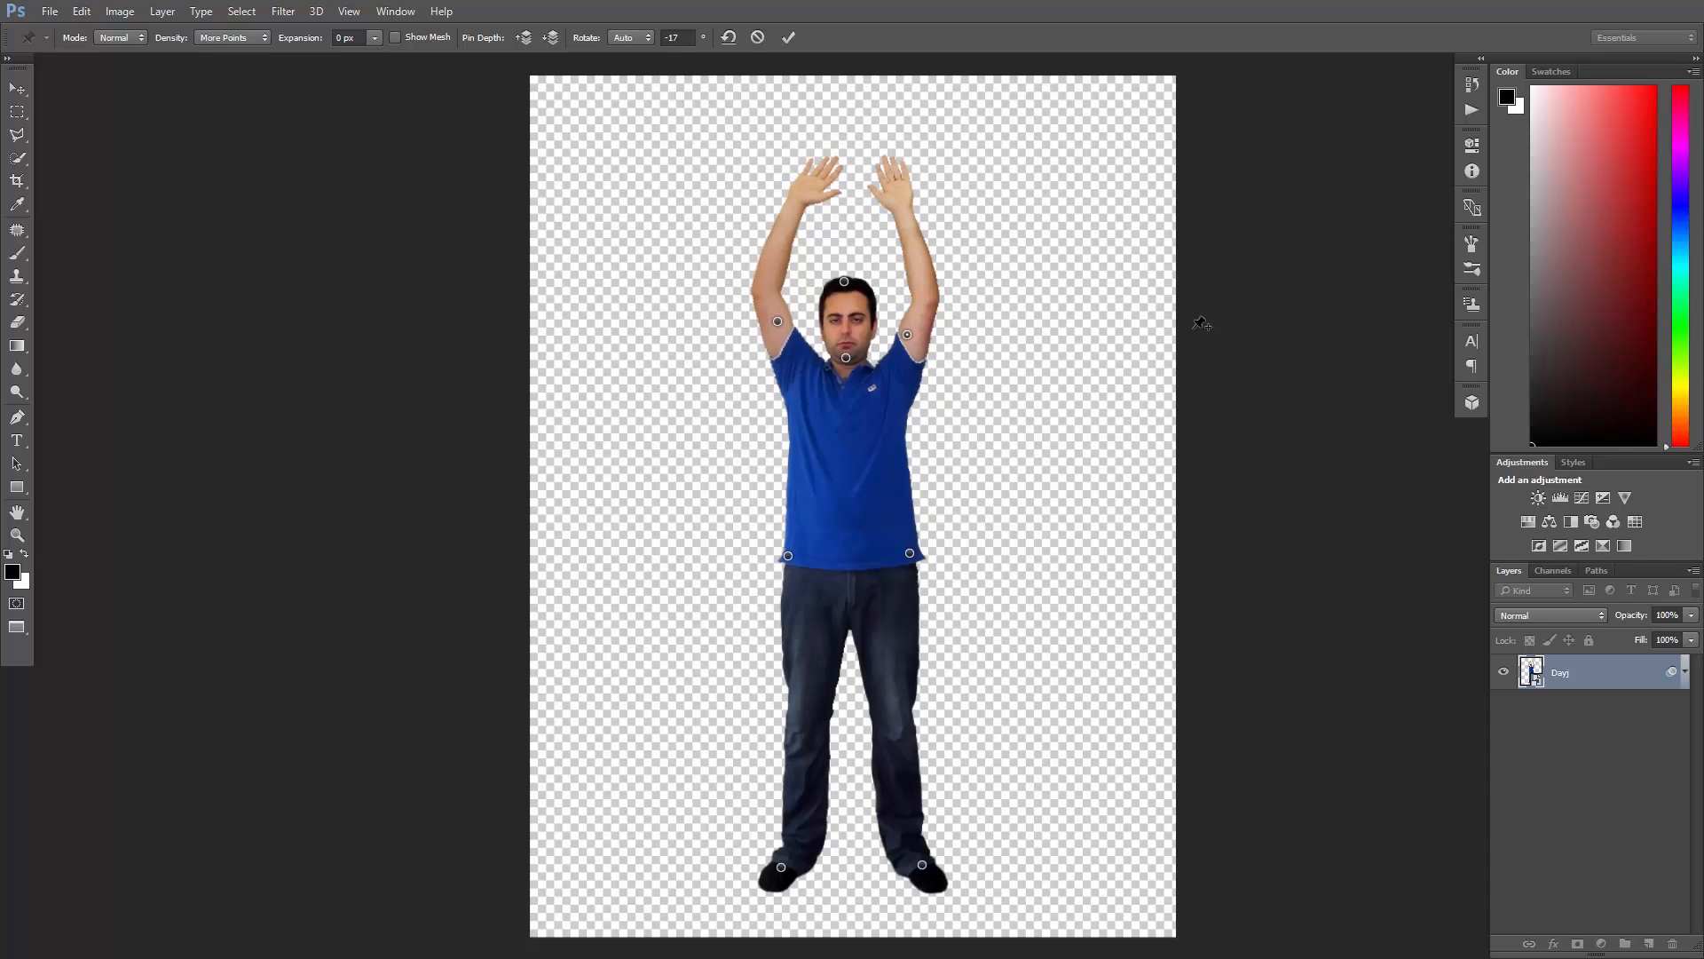
Commit the arm warp as a Puppet Warp smart filter.
click(789, 38)
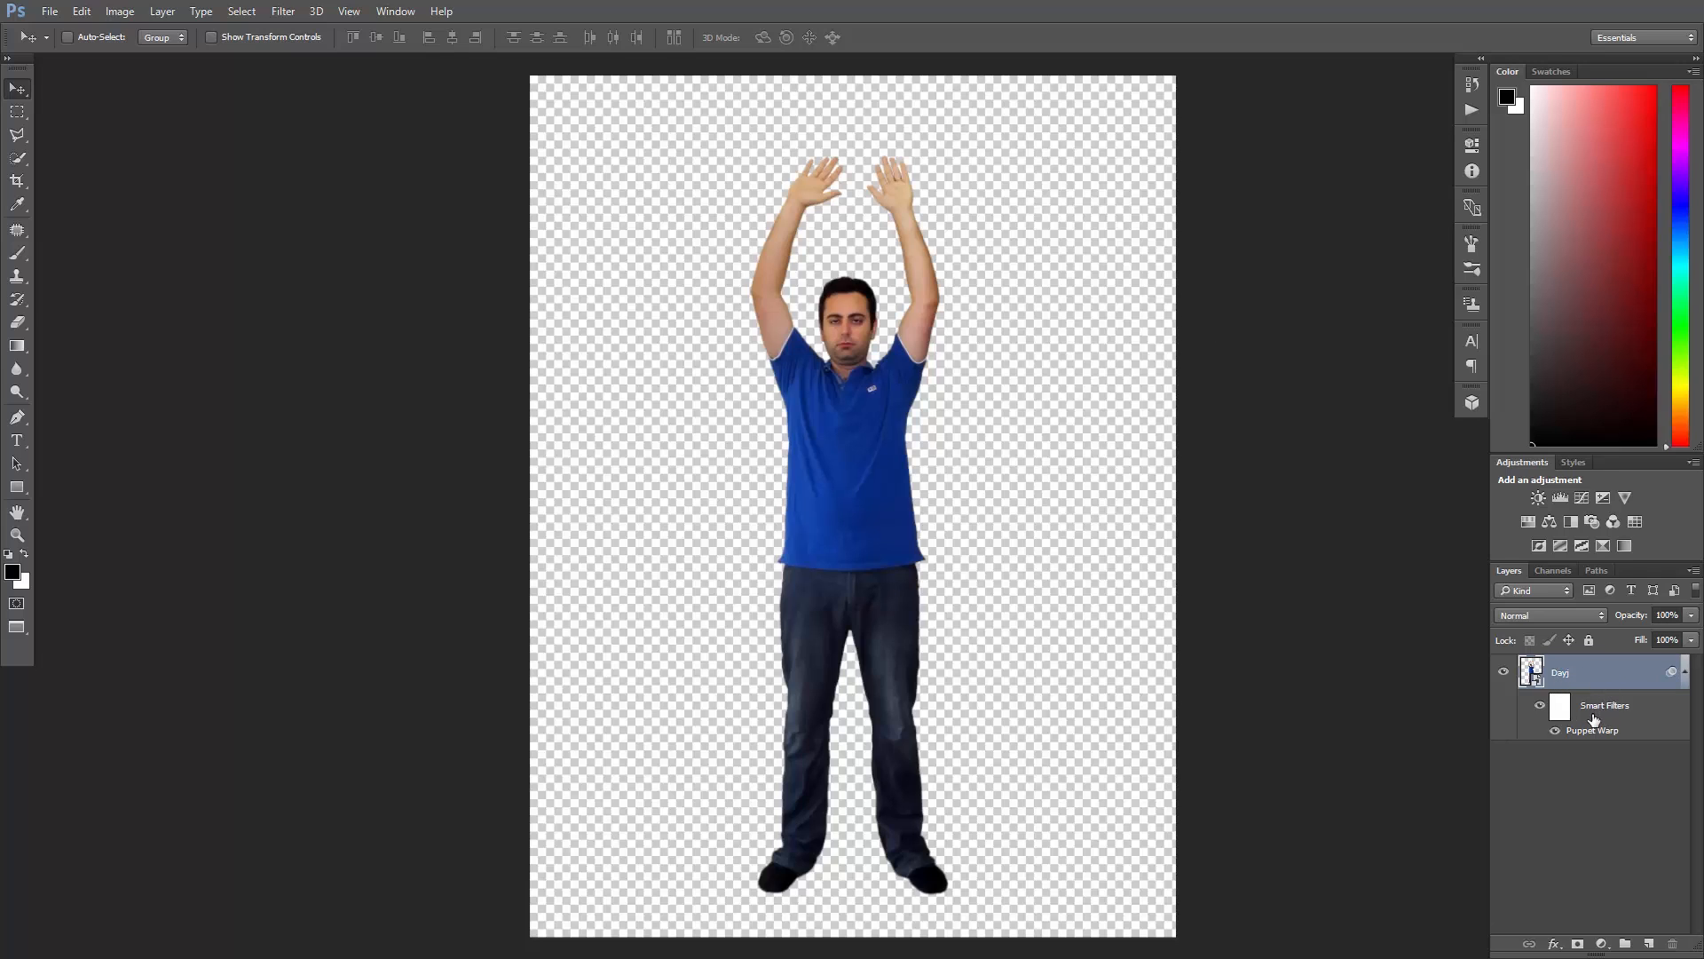
mouse_move(1592, 730)
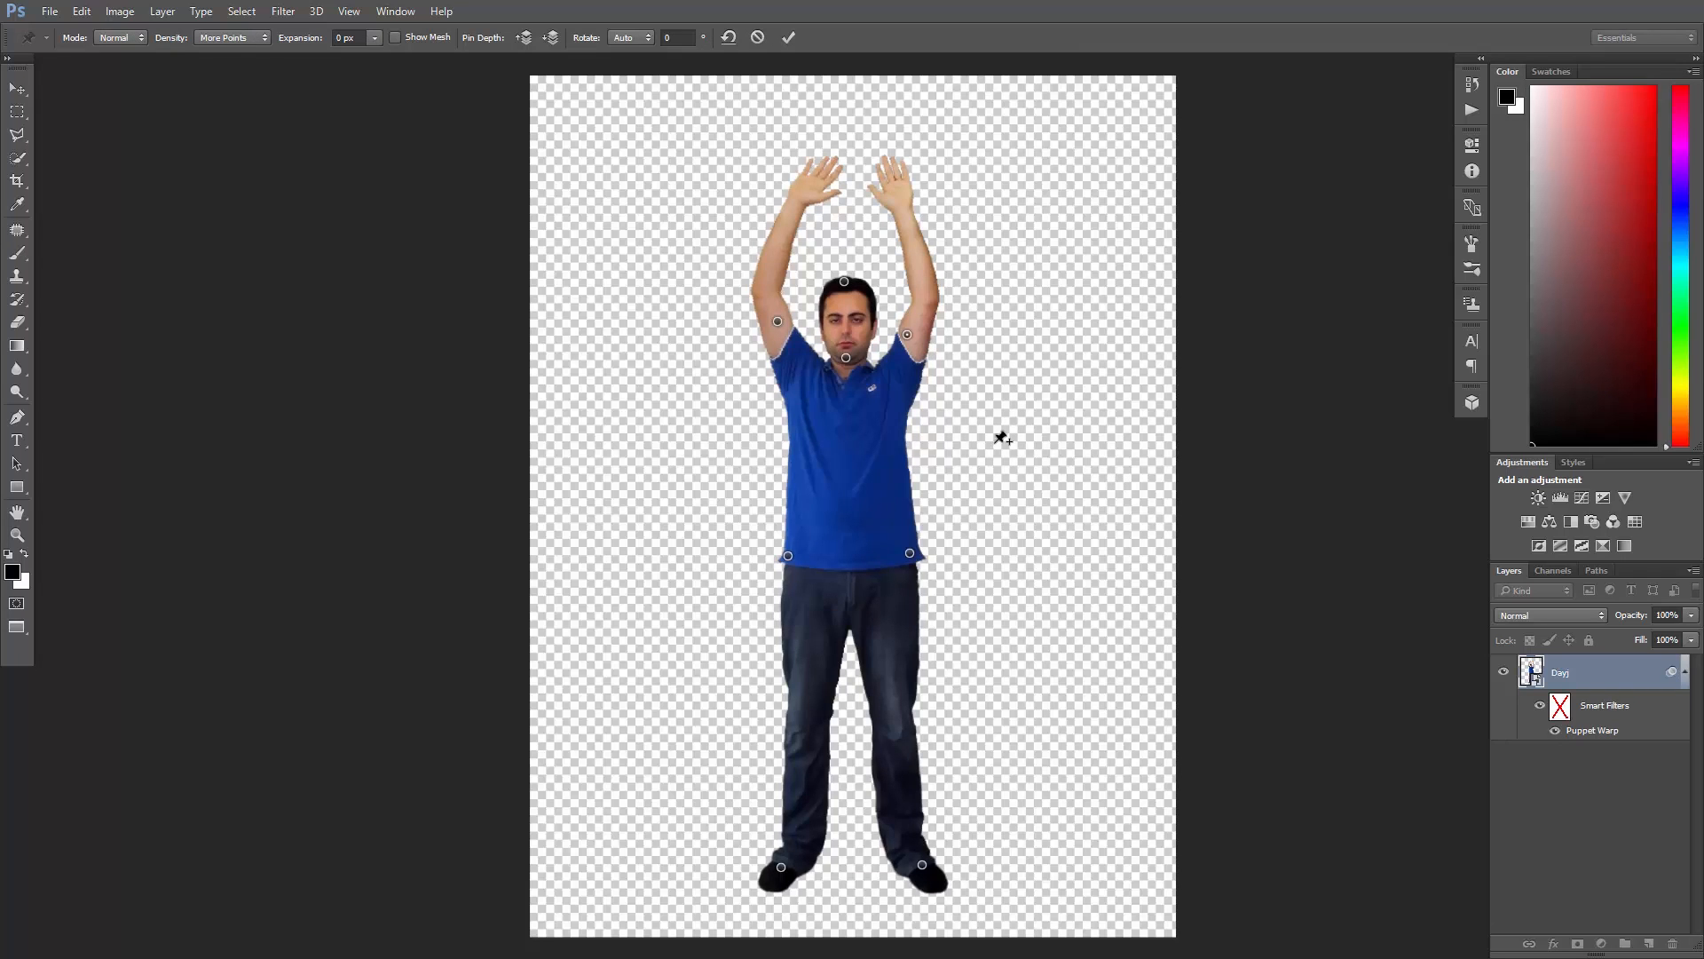
mouse_move(853, 195)
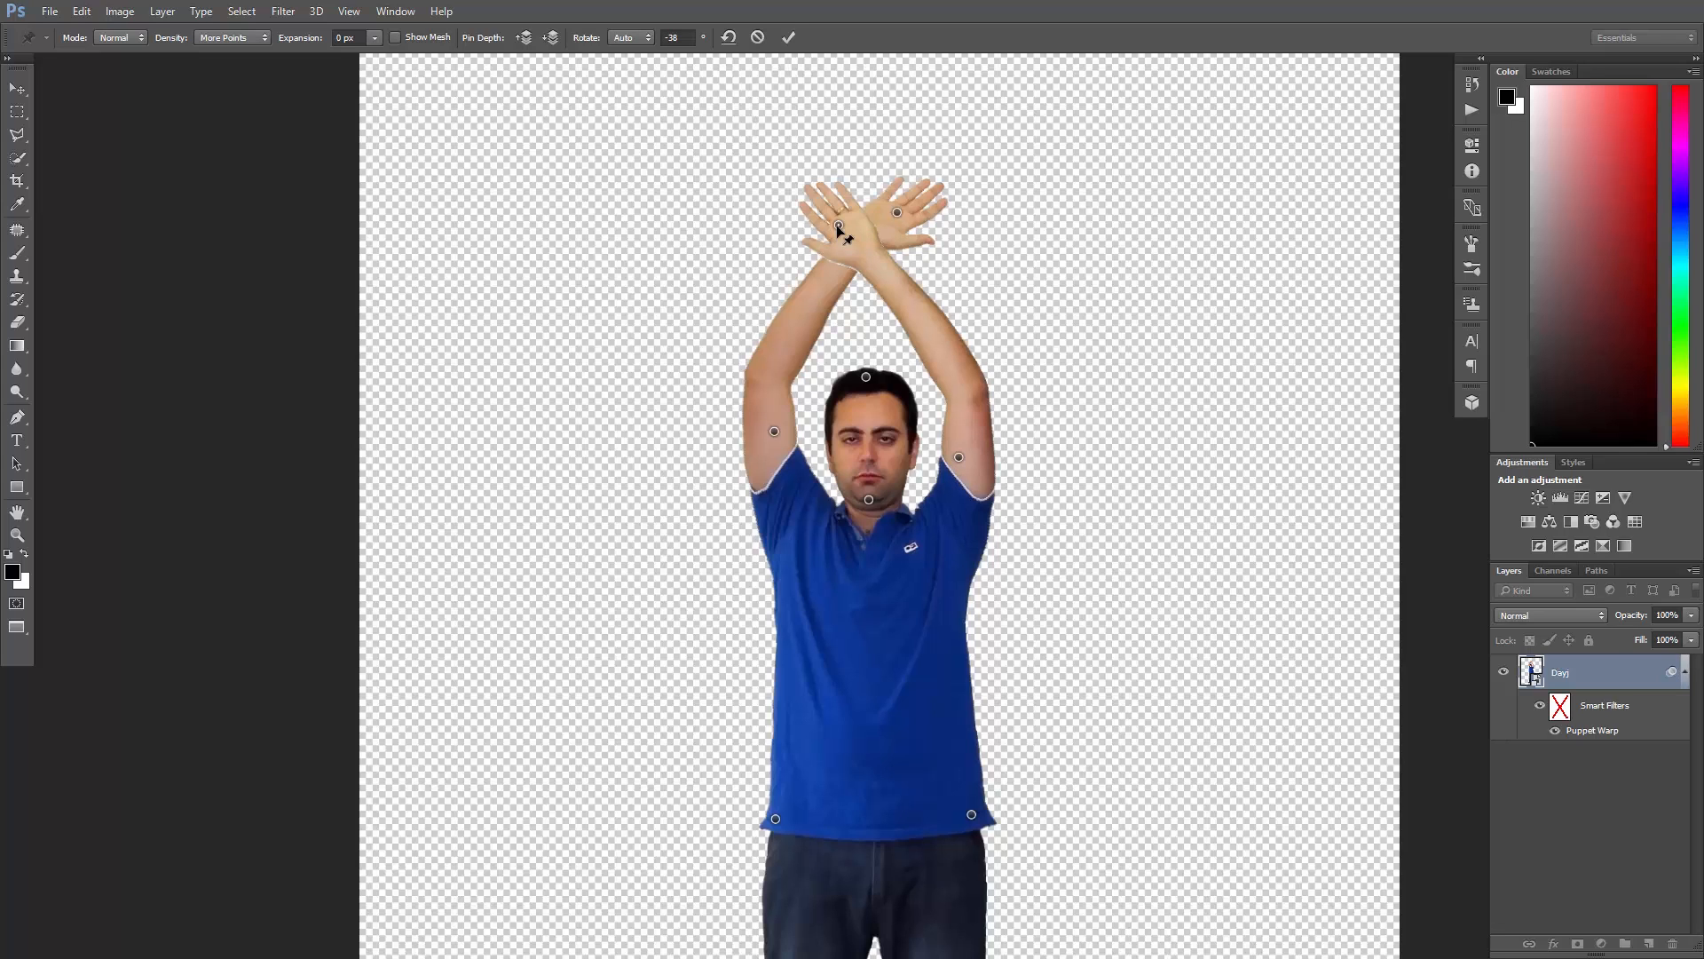
mouse_move(495, 45)
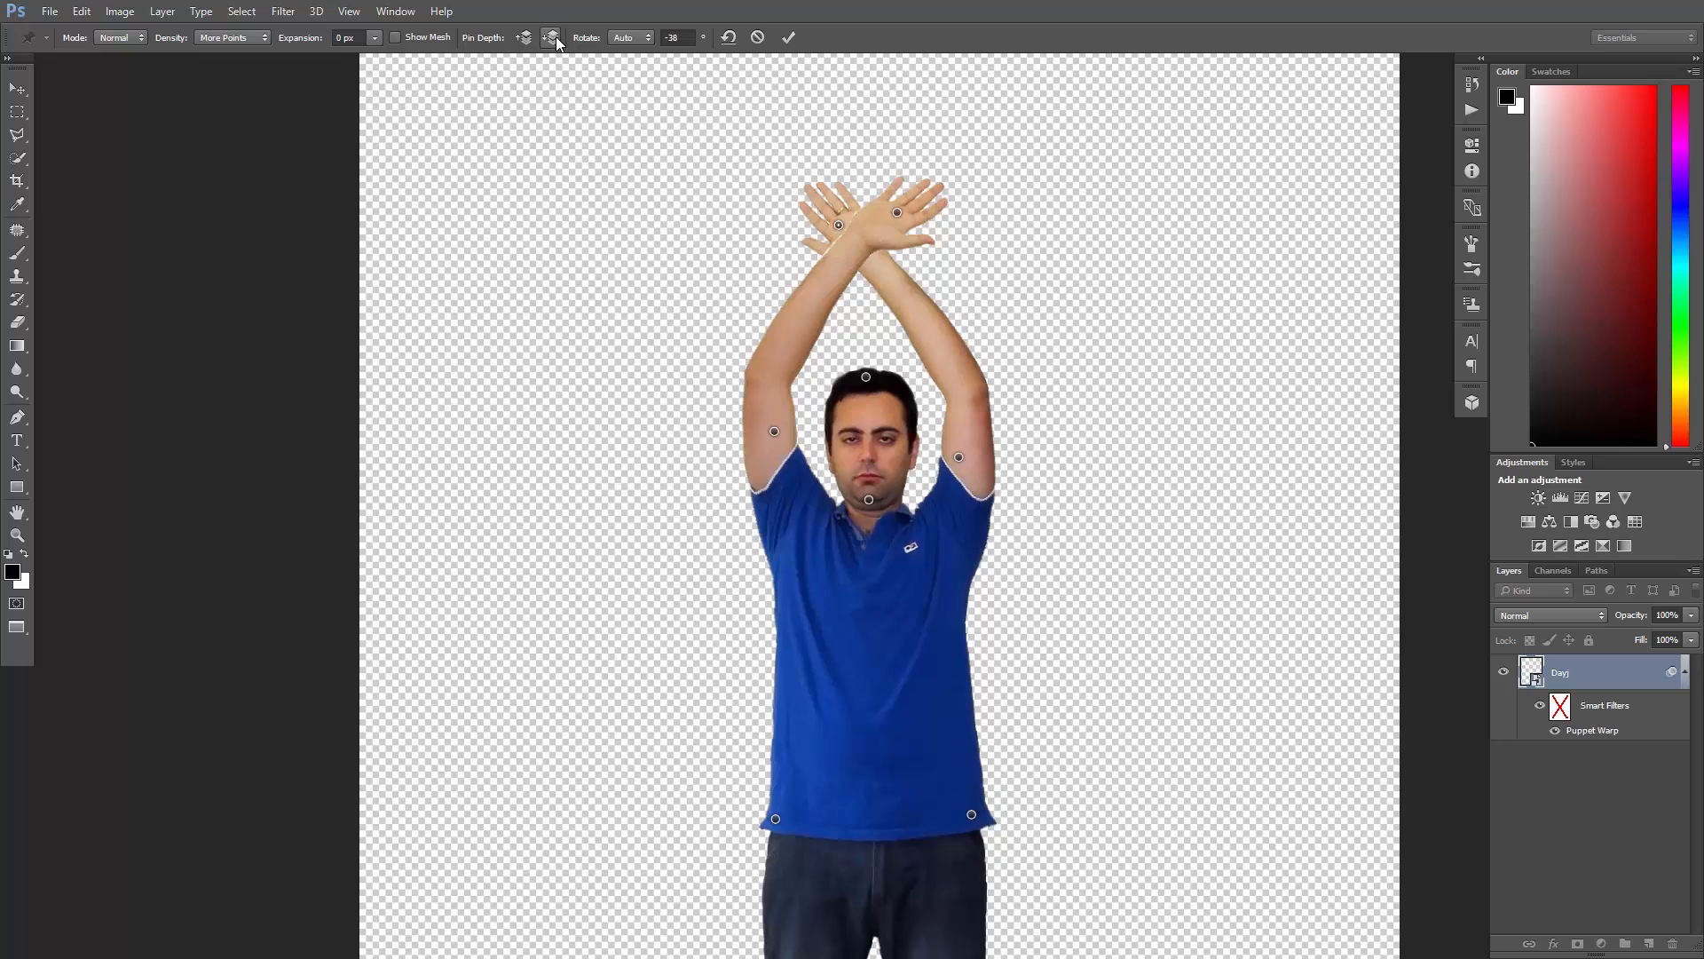
Scroll the view down toward the man's shirt hem and feet.
scroll(down, 3)
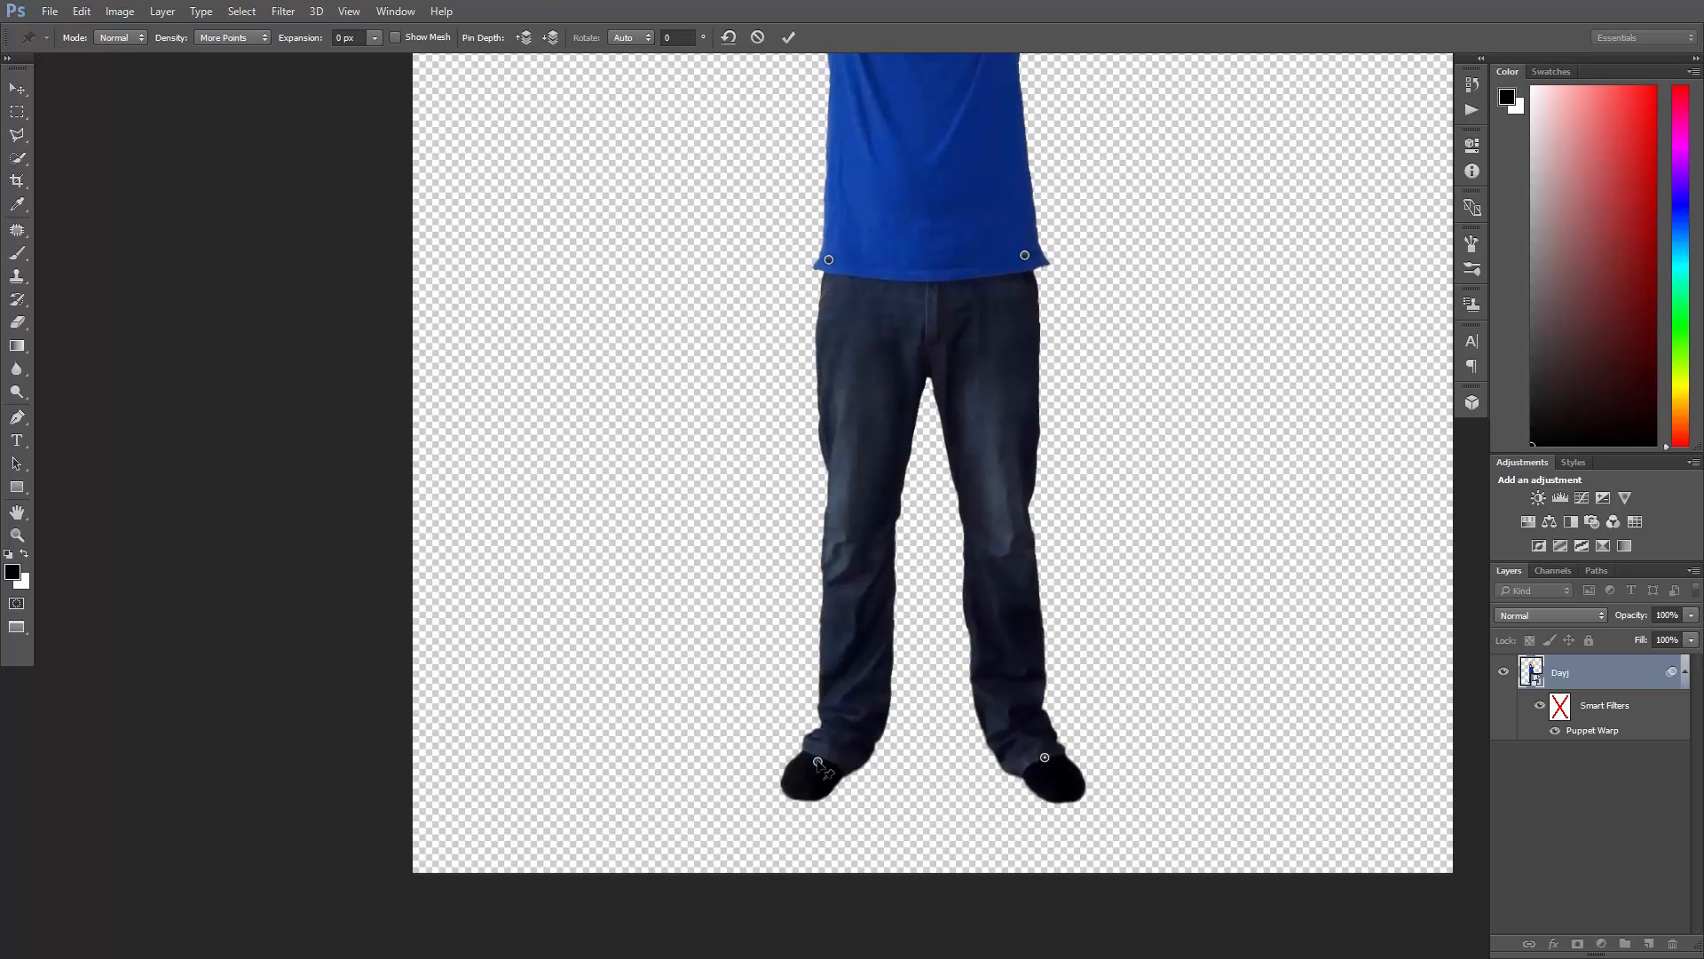
Raise the left-hand foot, then rotate the right-hand foot and move it lower.
drag(818, 761, 822, 740)
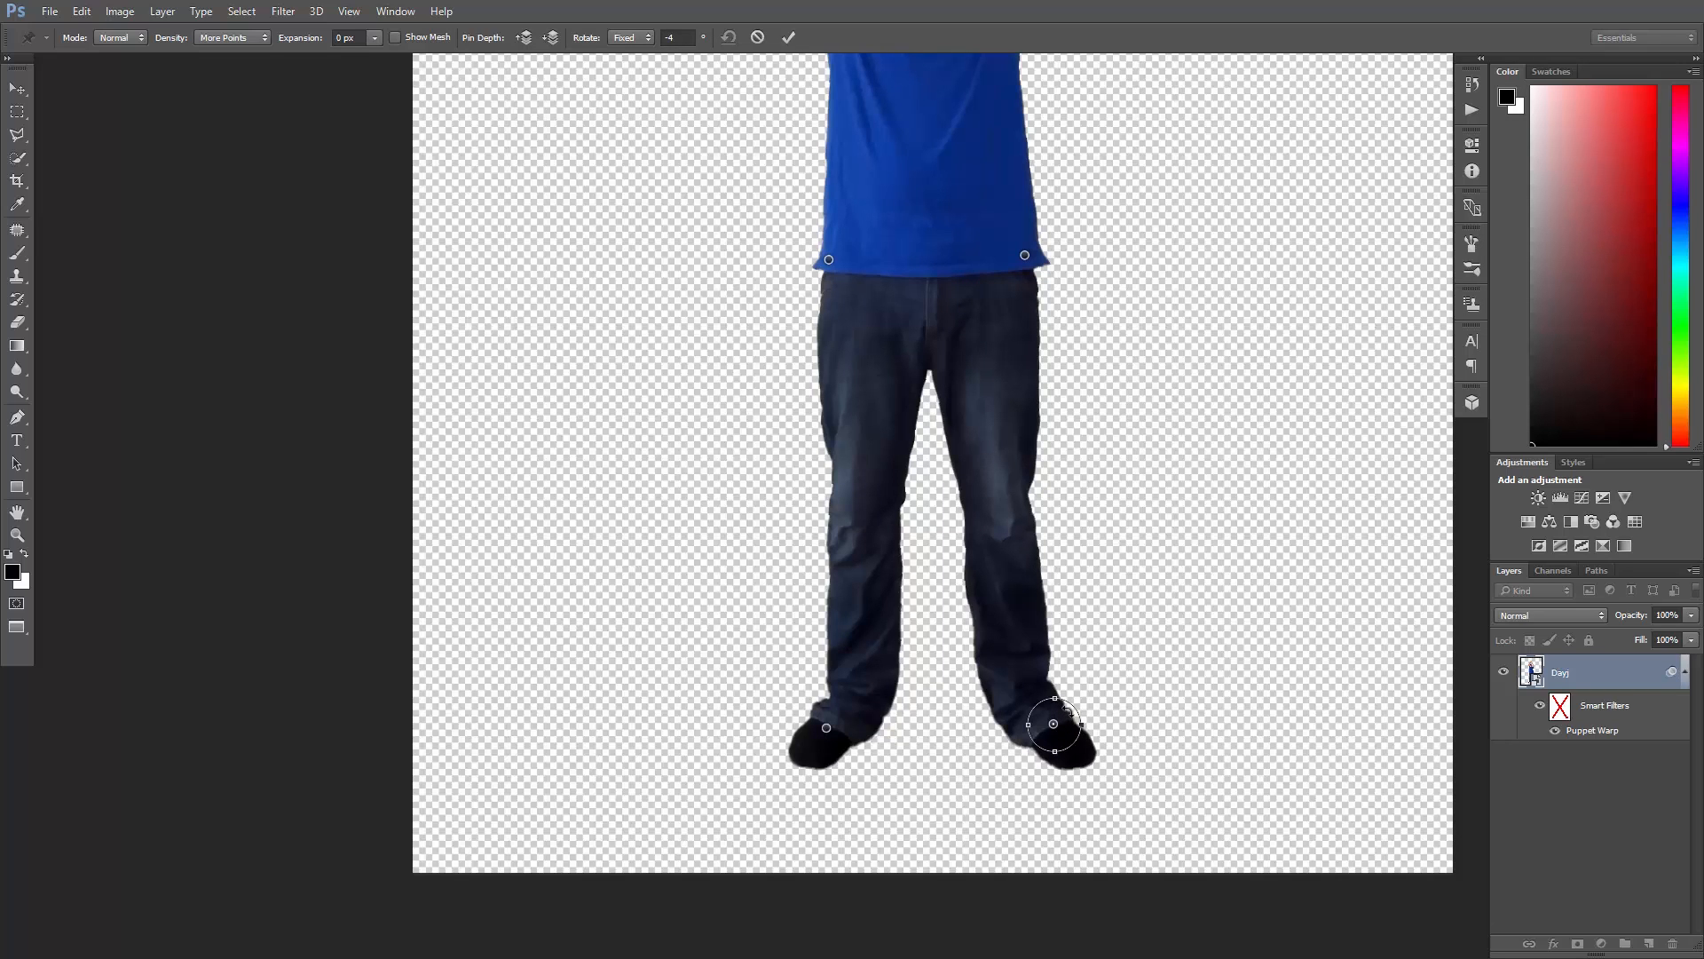
drag(1059, 723, 1054, 701)
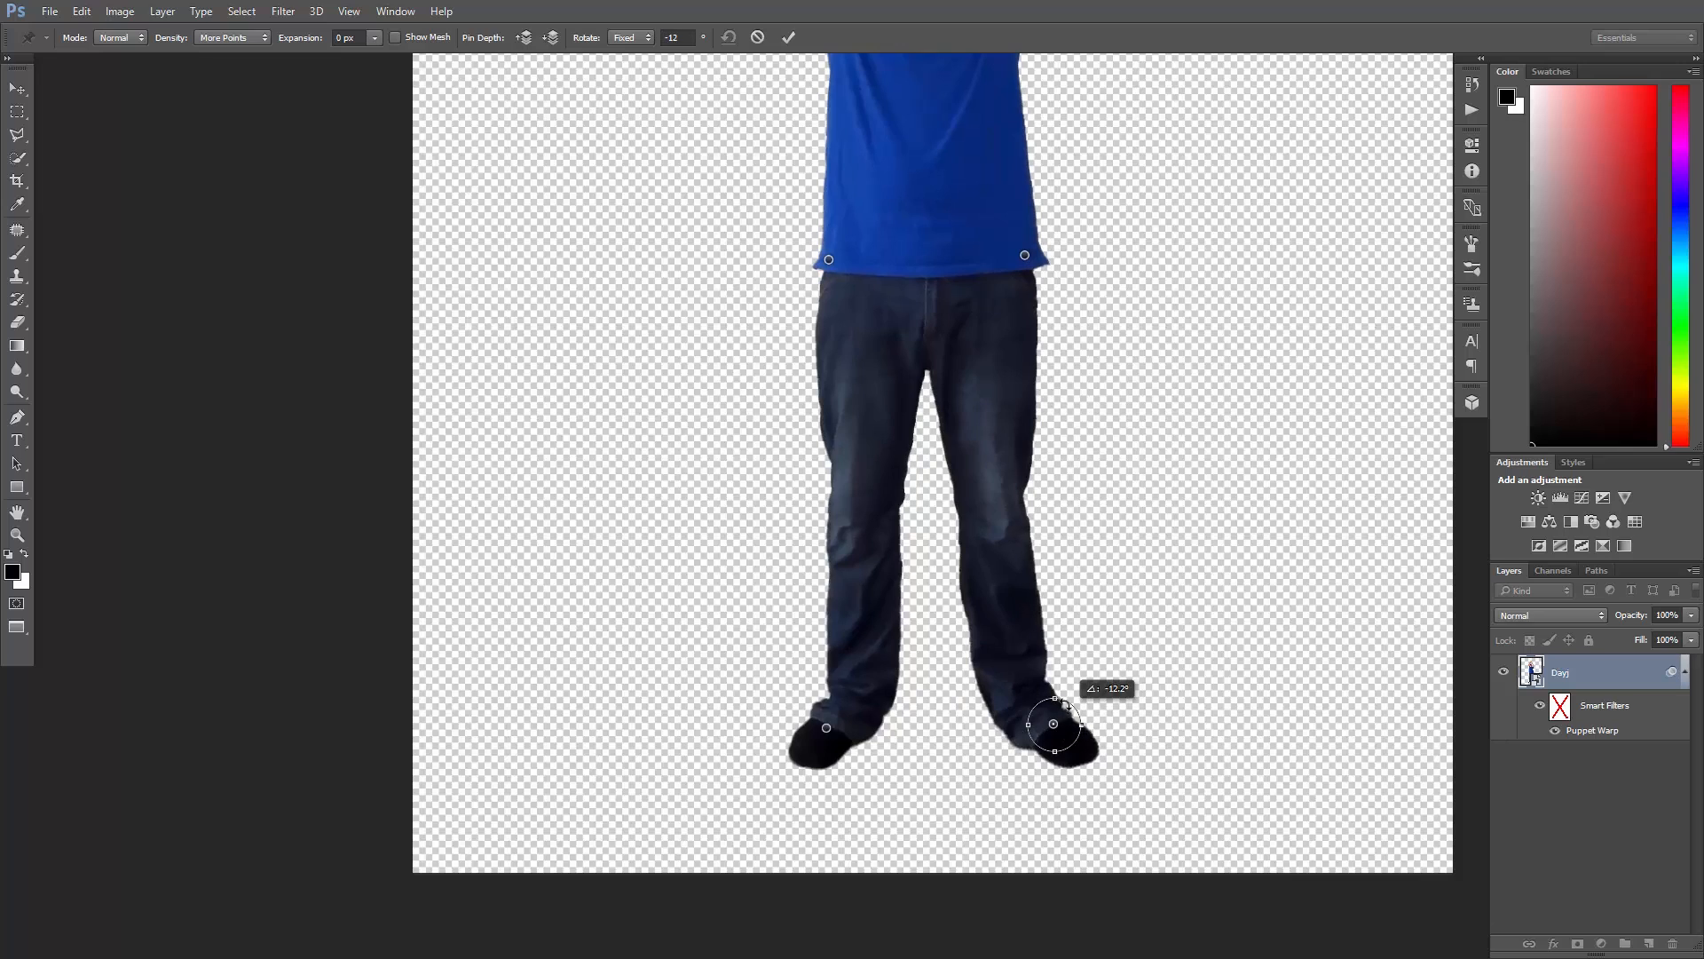
drag(1060, 722, 1076, 704)
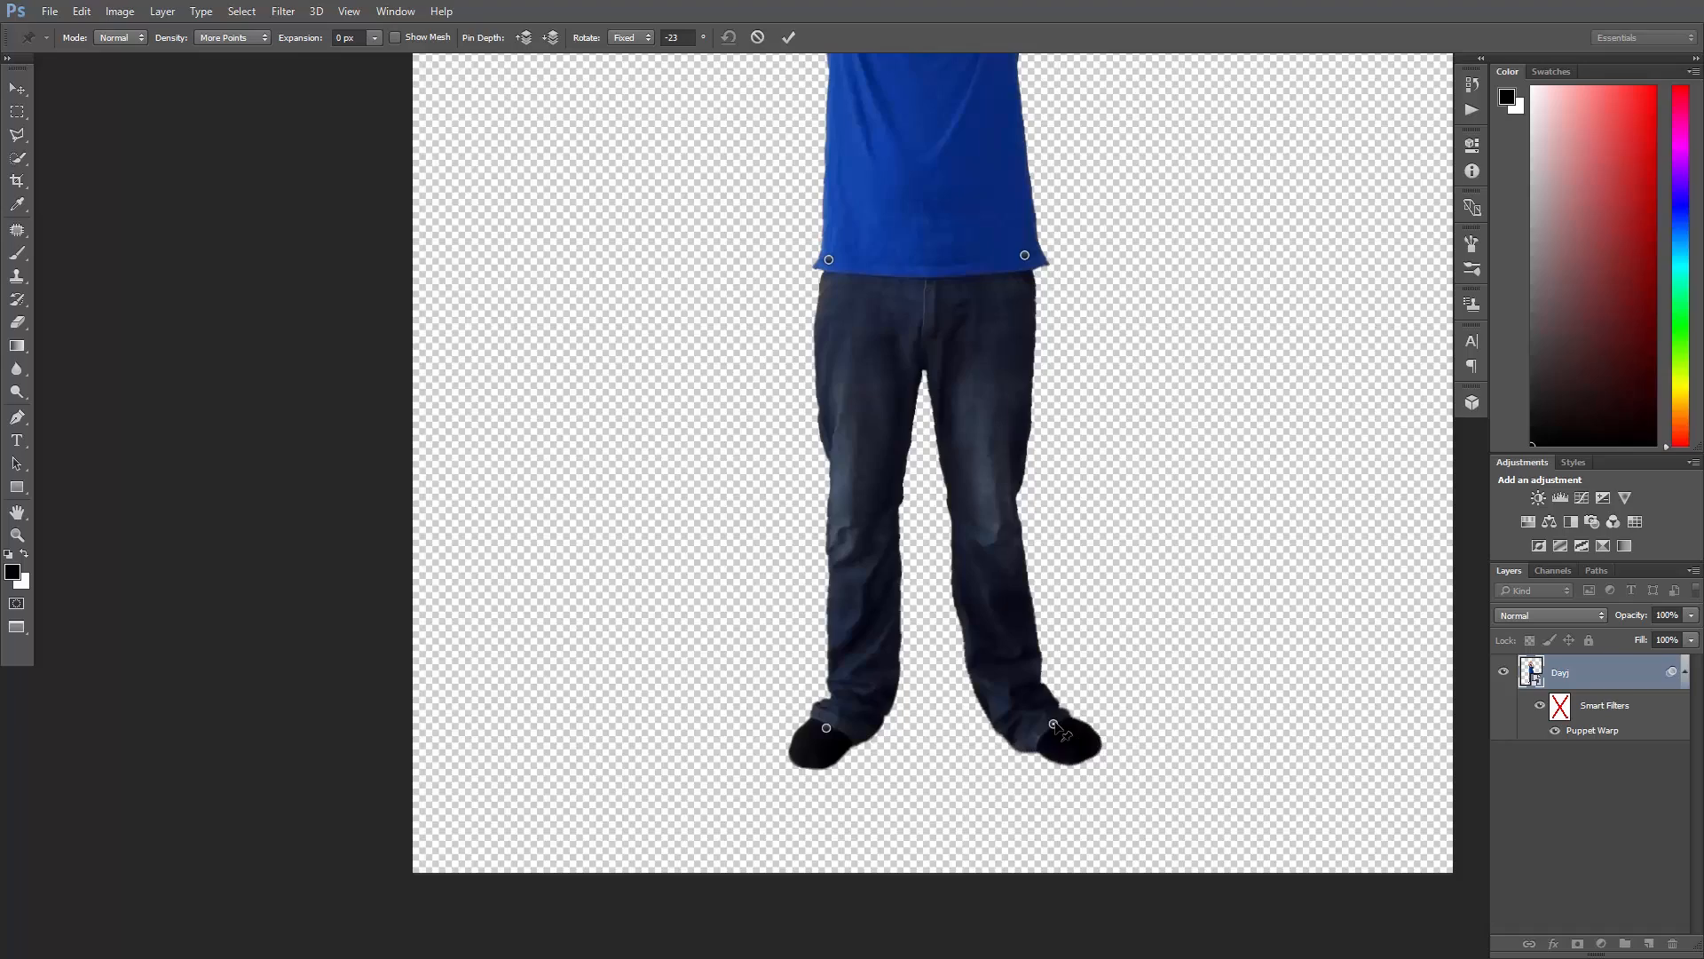
drag(1054, 726, 1060, 688)
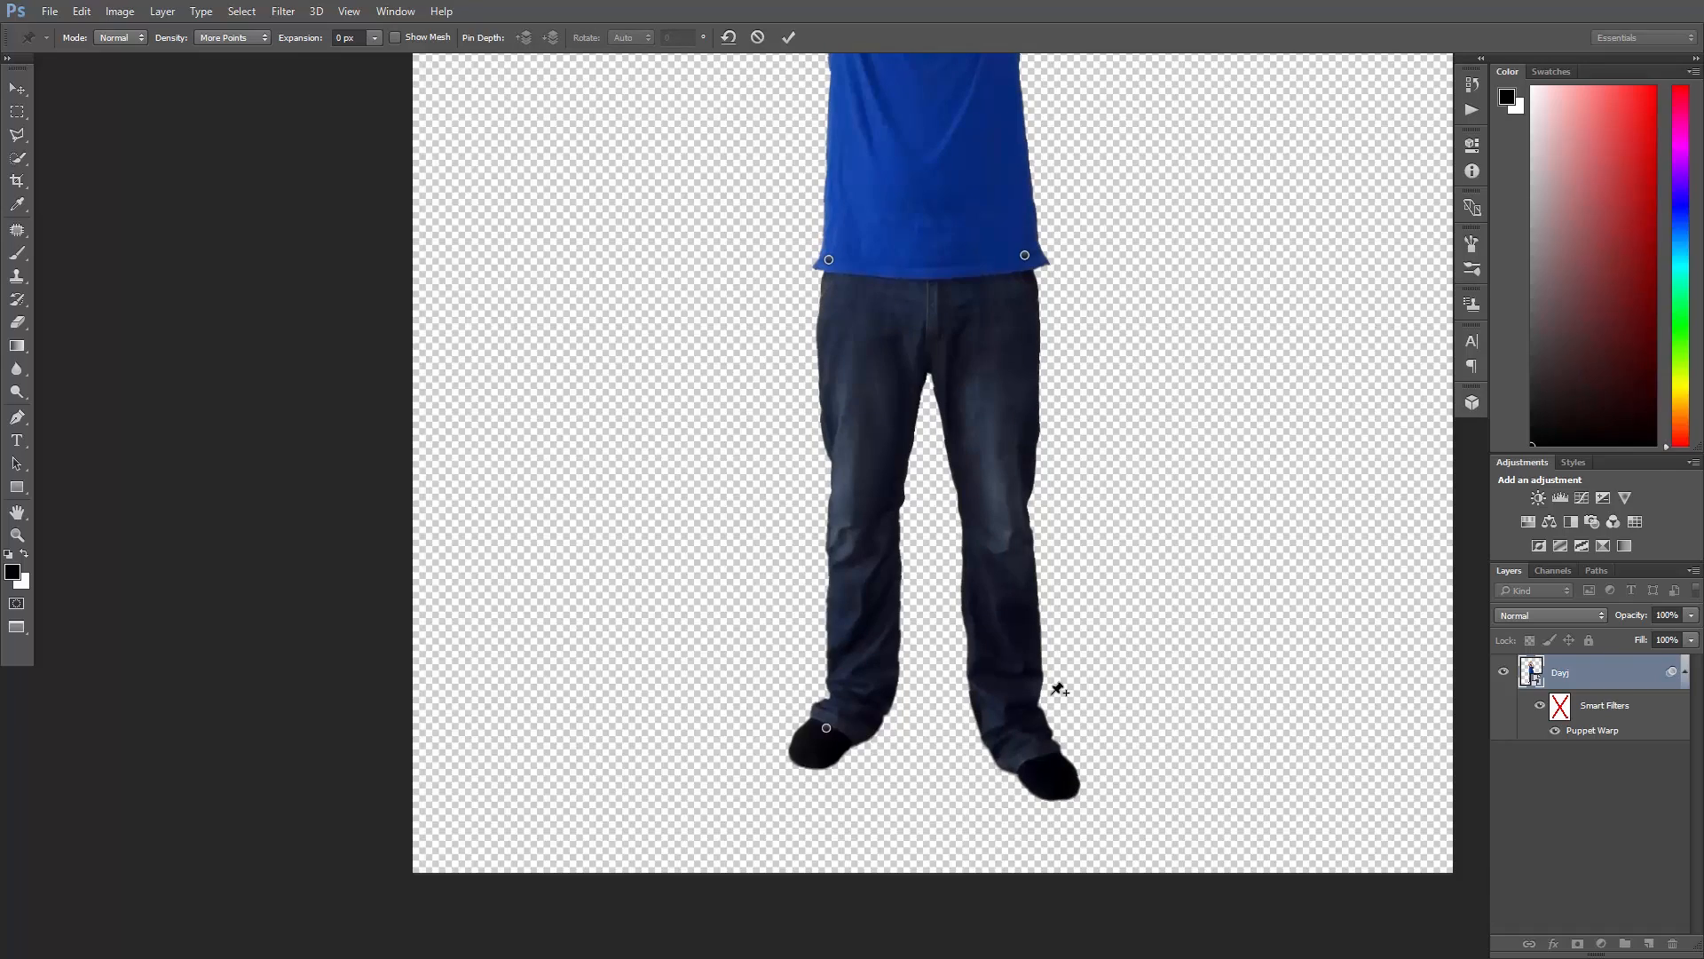